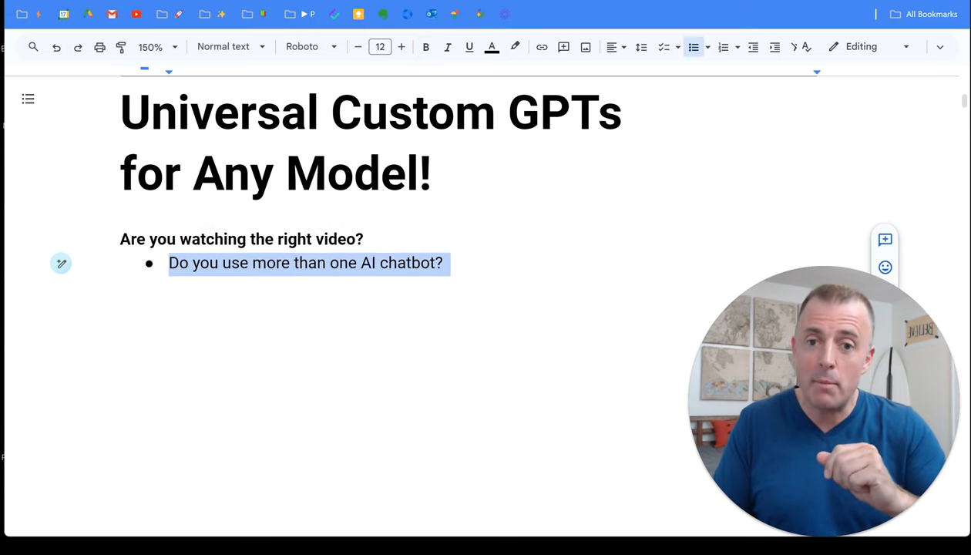
Add bullets on rewriting prompts per chatbot, portable Custom GPTs, and access-anywhere prompts for any model
type("Are you tired of rewriting similar prompts for each one?")
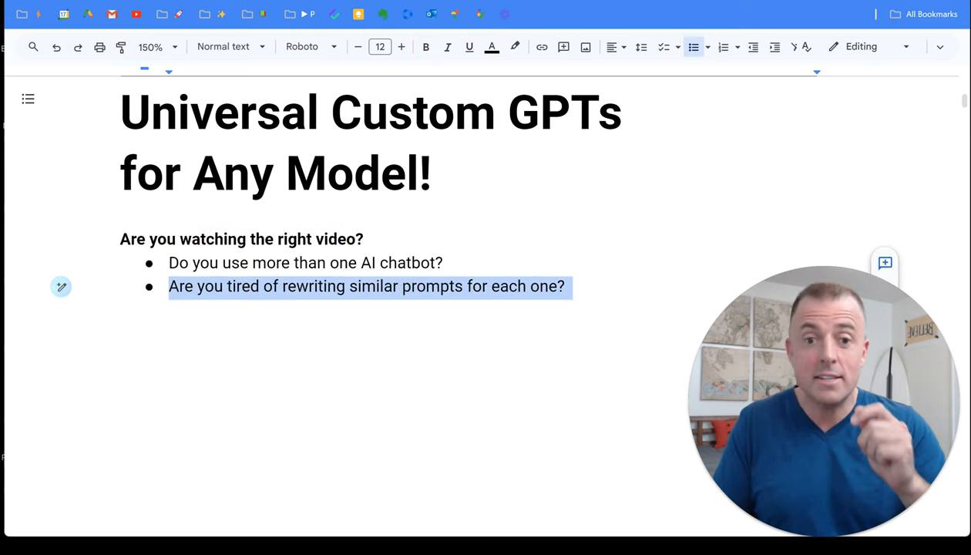
type("Would you like portable Custom GPTs,")
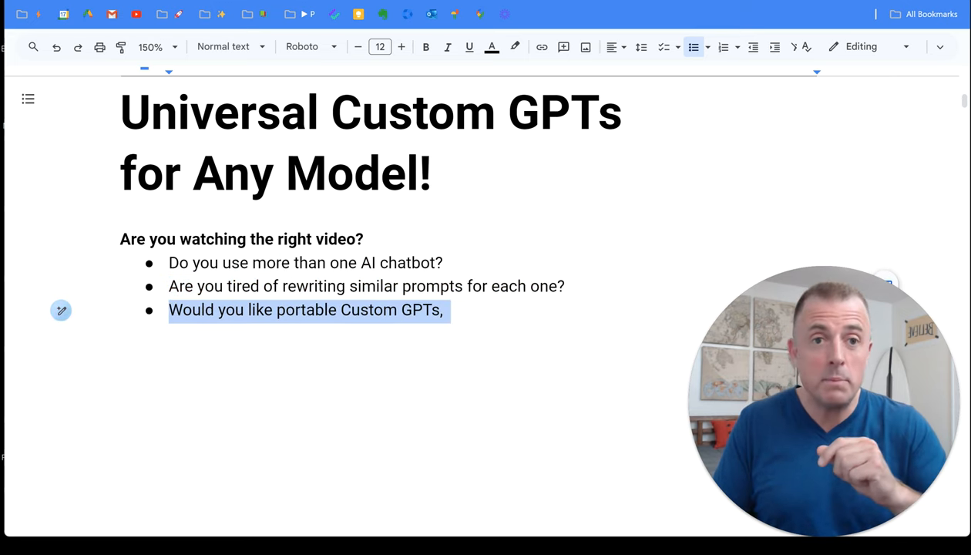
type("Or access-anywhere prompts,")
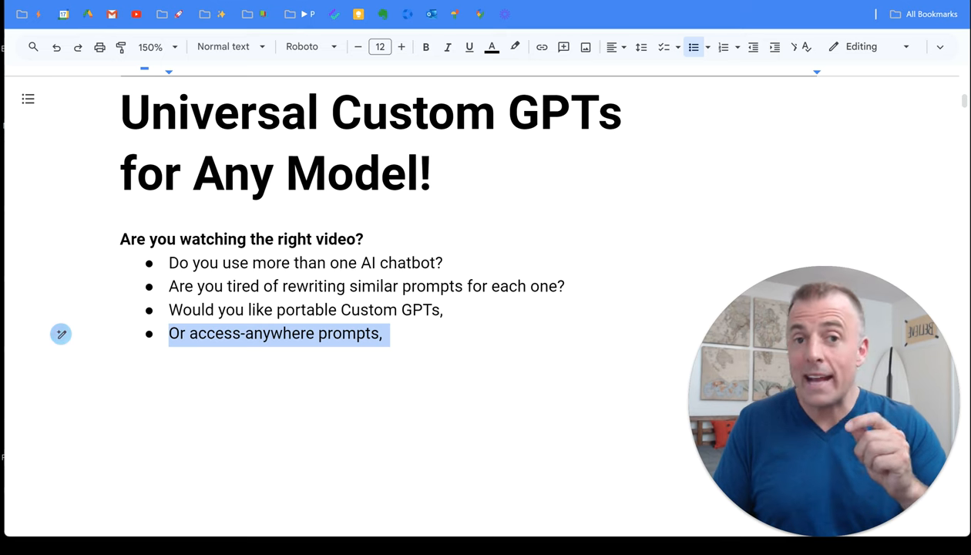
type("That you can use with any frontier model?")
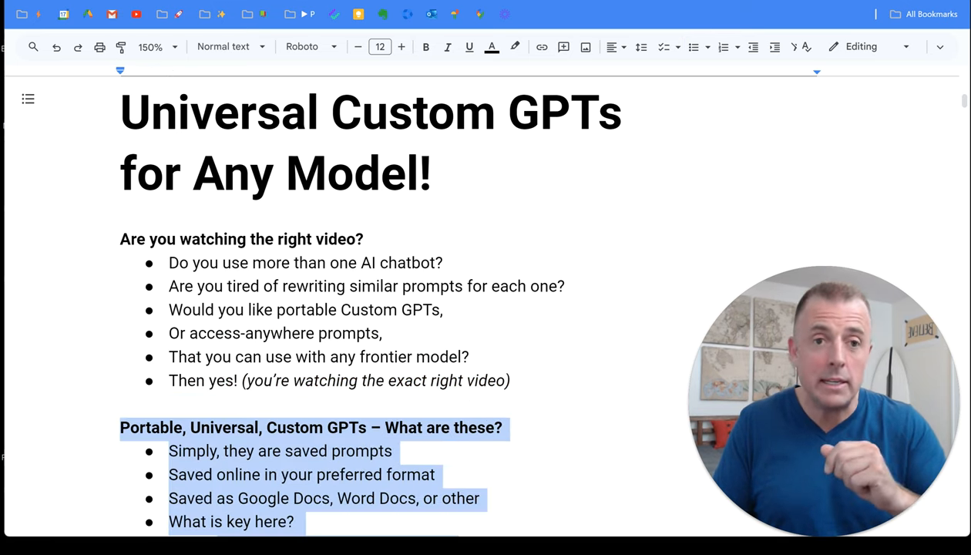
Scroll down to review the rest of the universal custom GPTs outline
scroll("down", 3)
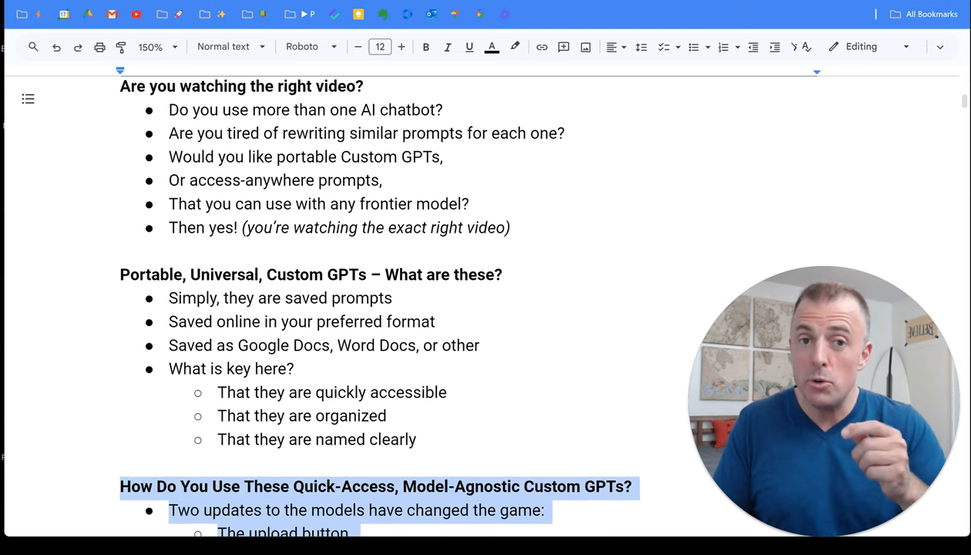
scroll("down", 3)
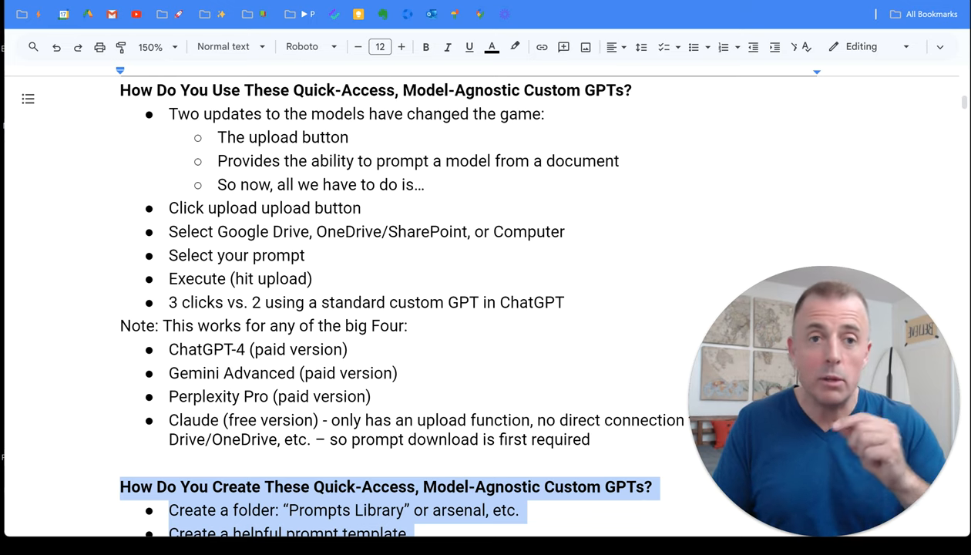
scroll("down", 3)
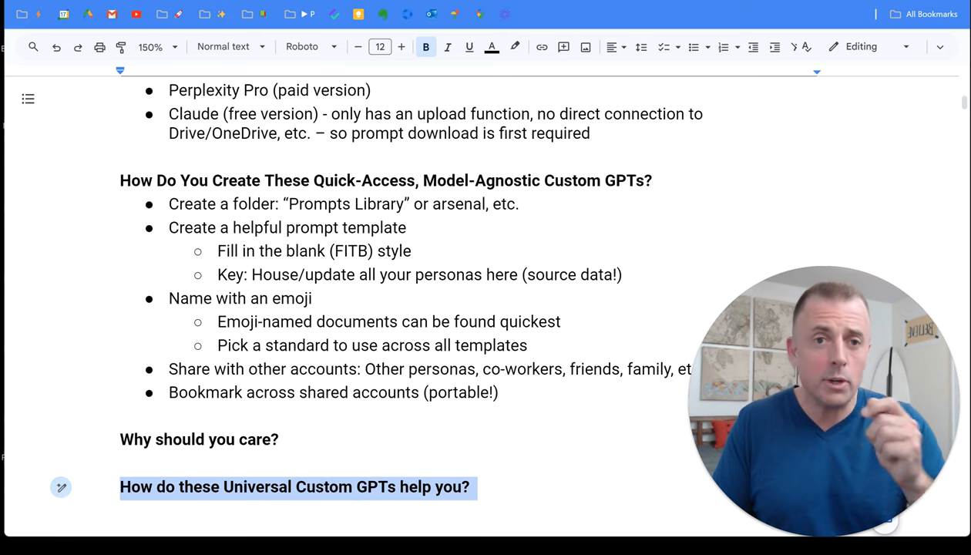
scroll("down", 3)
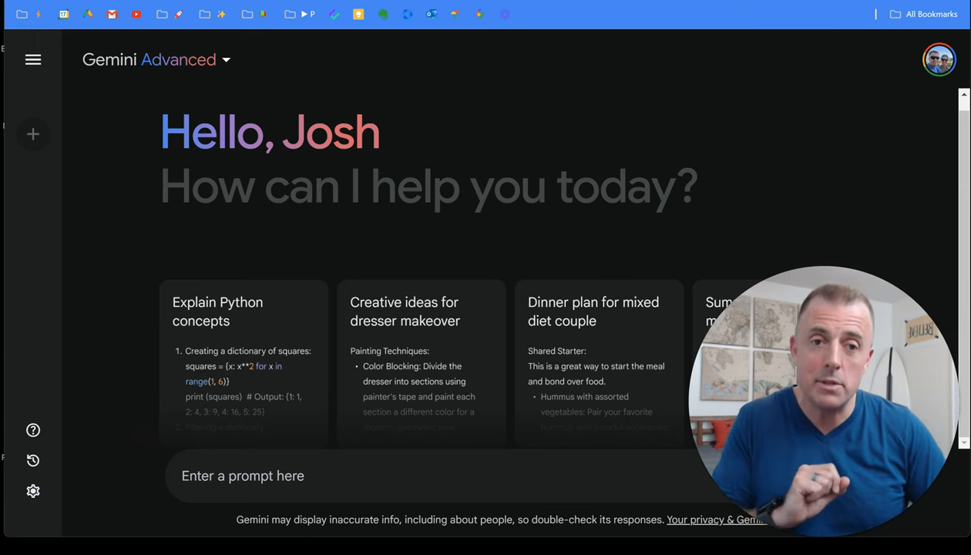
mouse_move(316, 67)
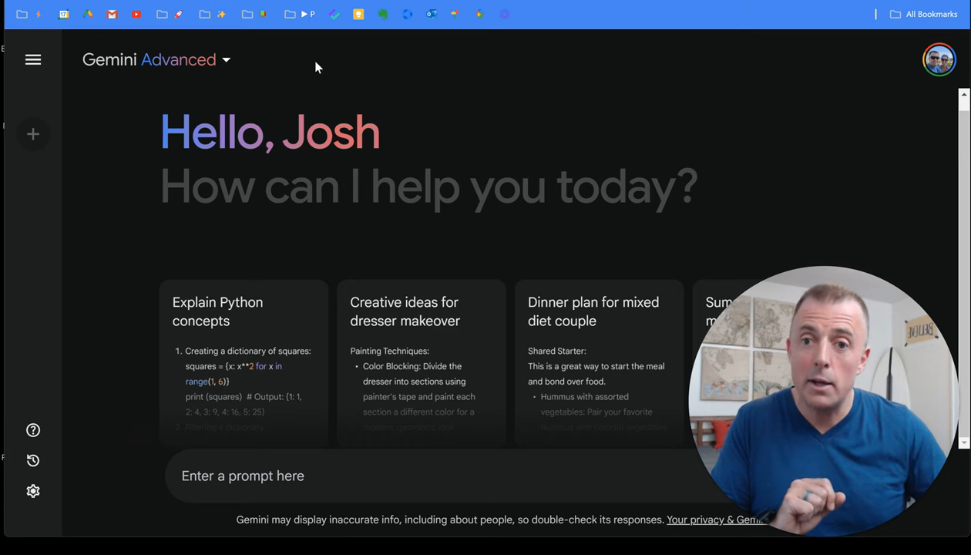
Open the Email Revisionist custom GPT and view, then dismiss, its file-attachment options
left_click(32, 60)
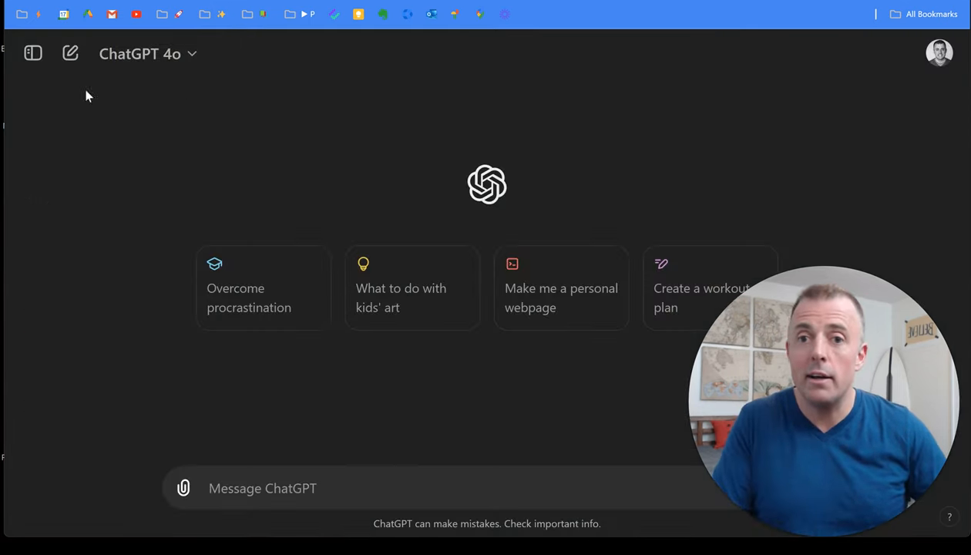
left_click(32, 52)
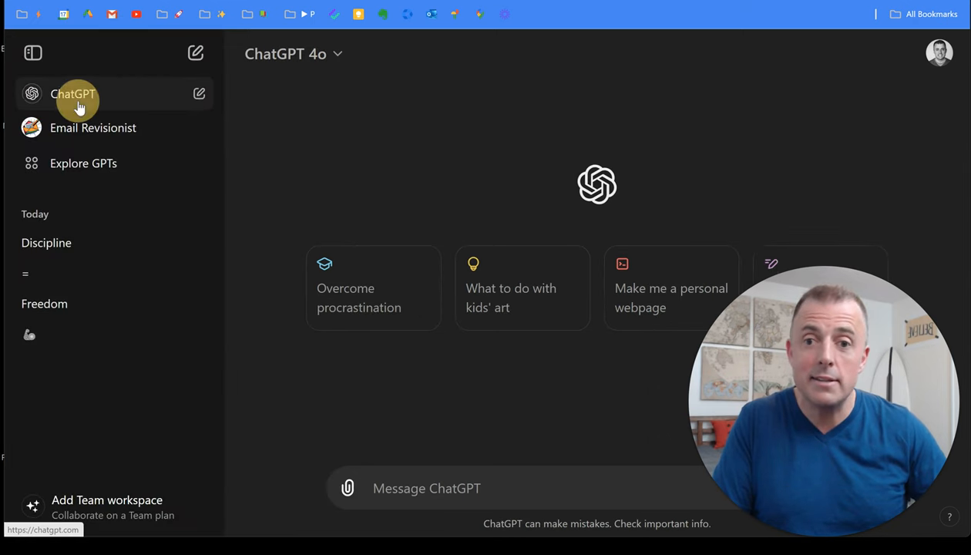
left_click(93, 127)
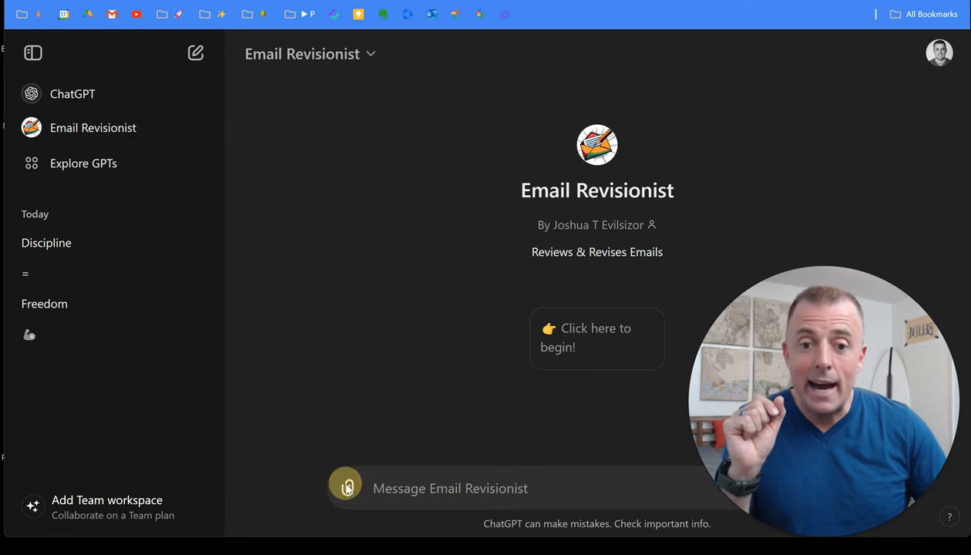
left_click(348, 487)
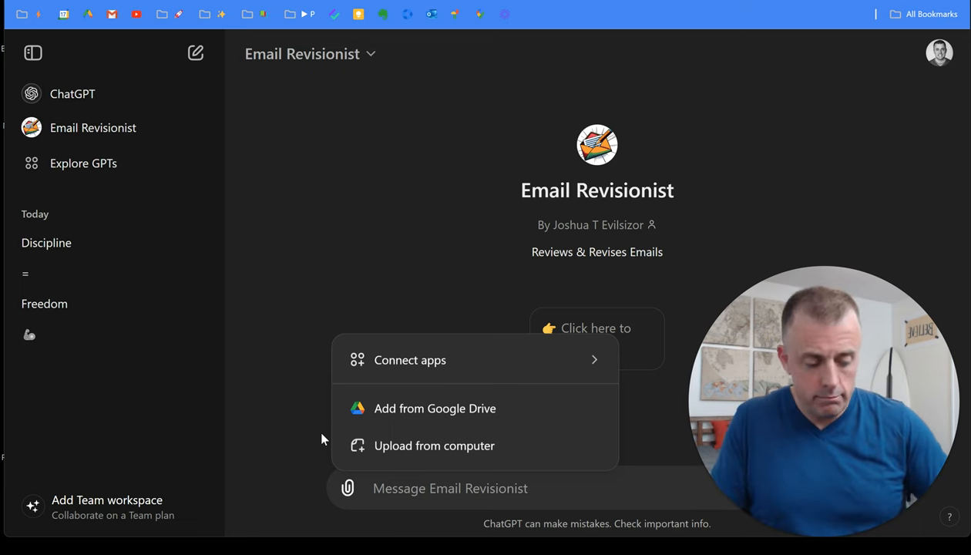
left_click(435, 408)
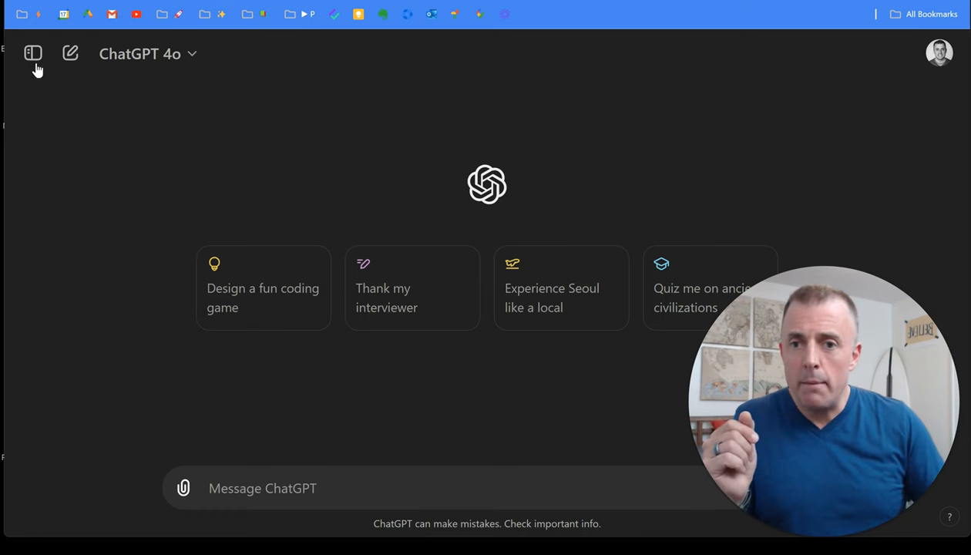
left_click(32, 54)
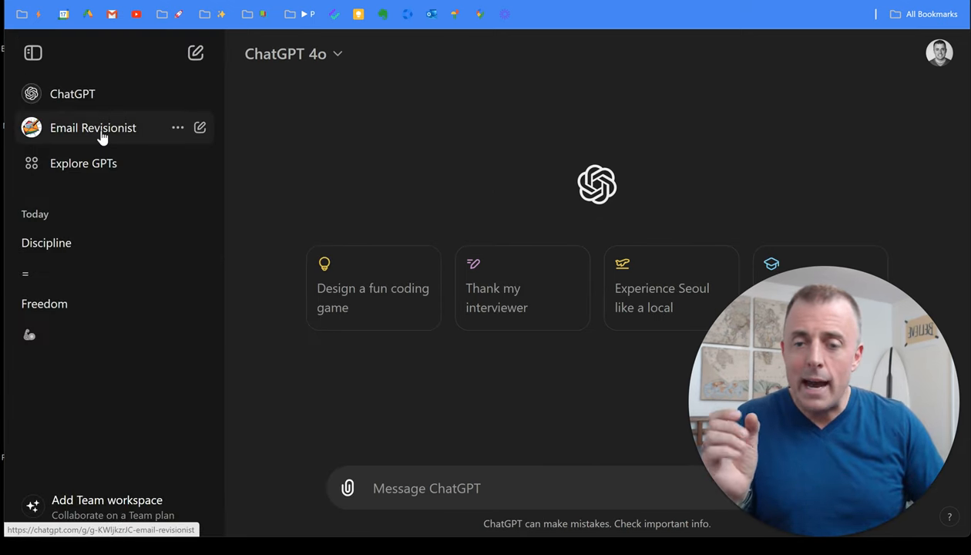
left_click(92, 128)
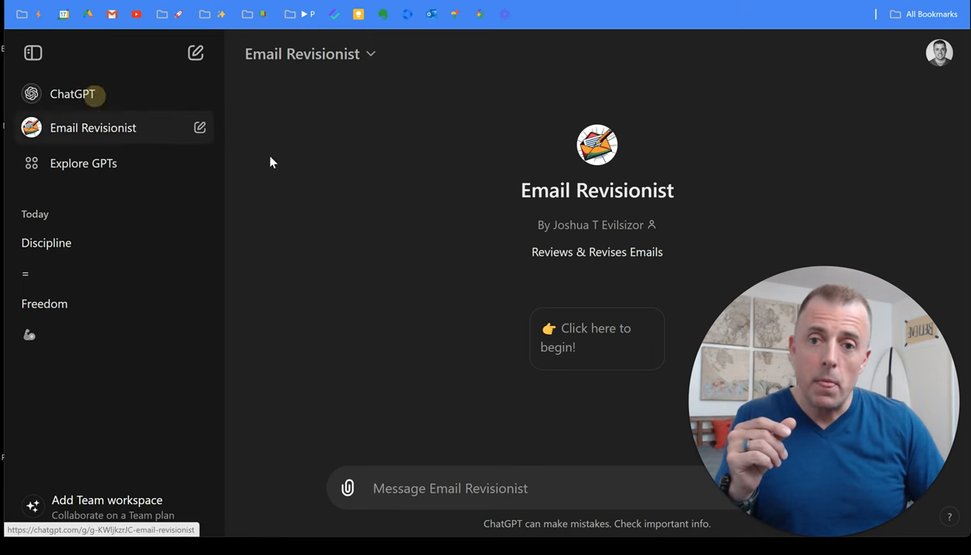
left_click(72, 94)
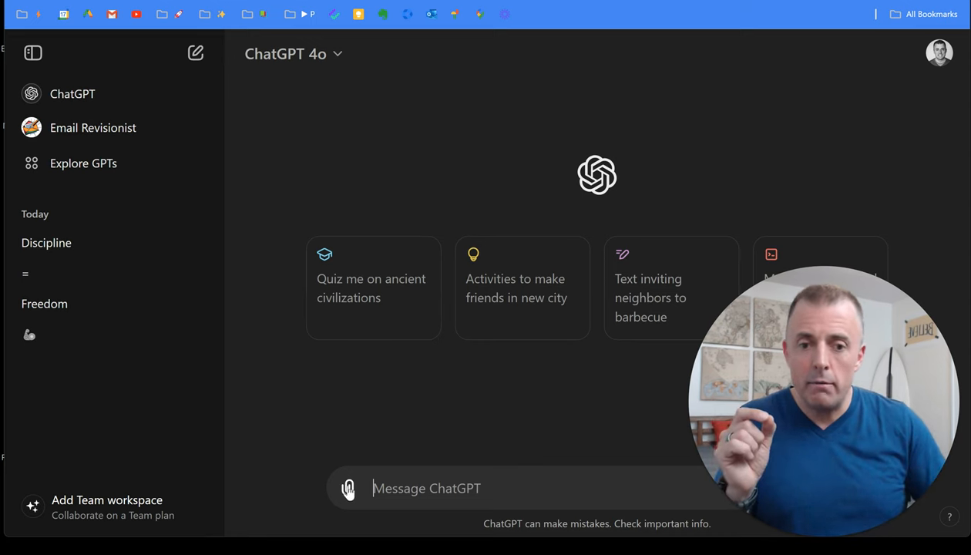
left_click(349, 488)
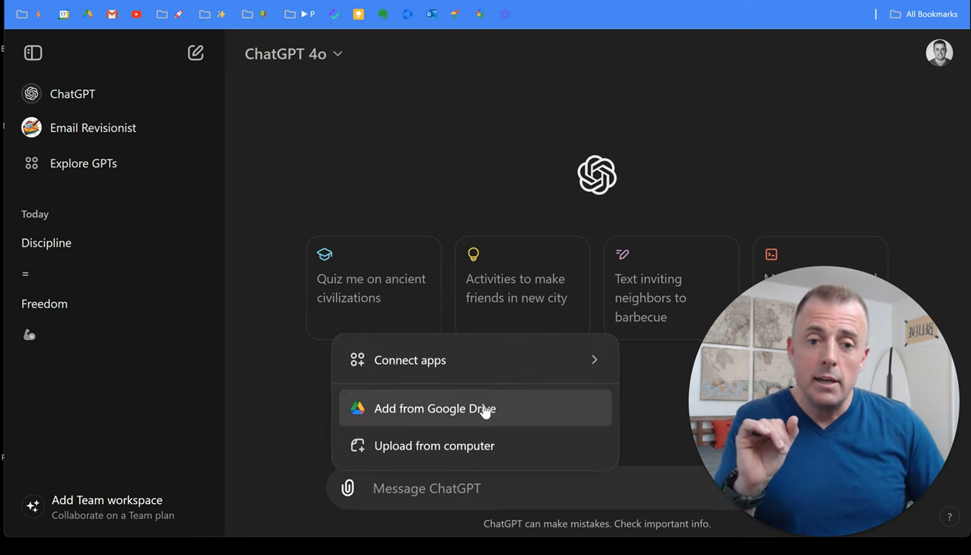
mouse_move(504, 412)
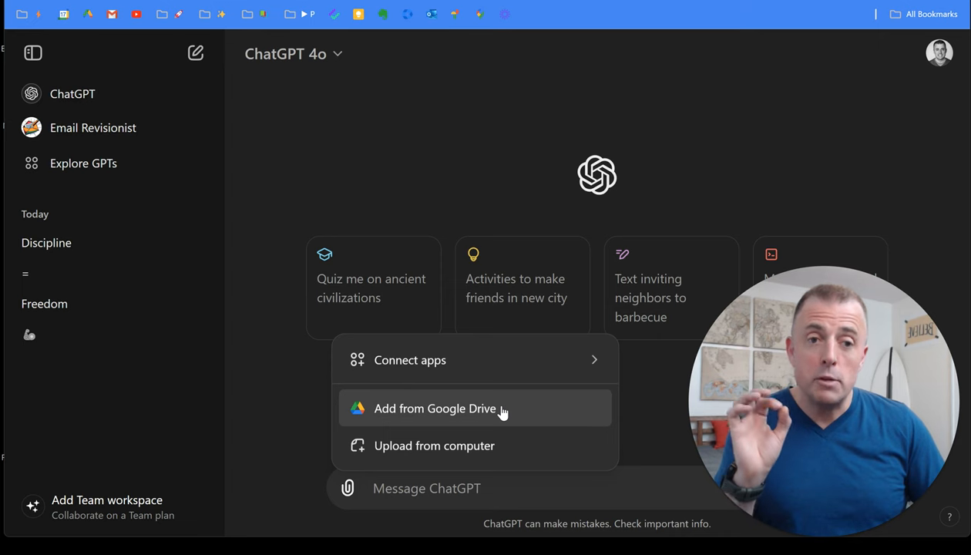
mouse_move(490, 371)
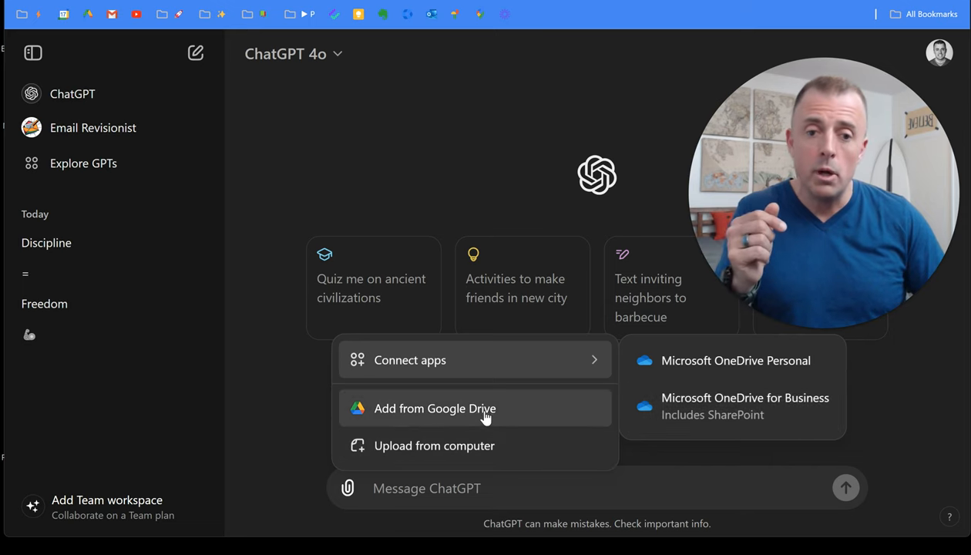
left_click(434, 408)
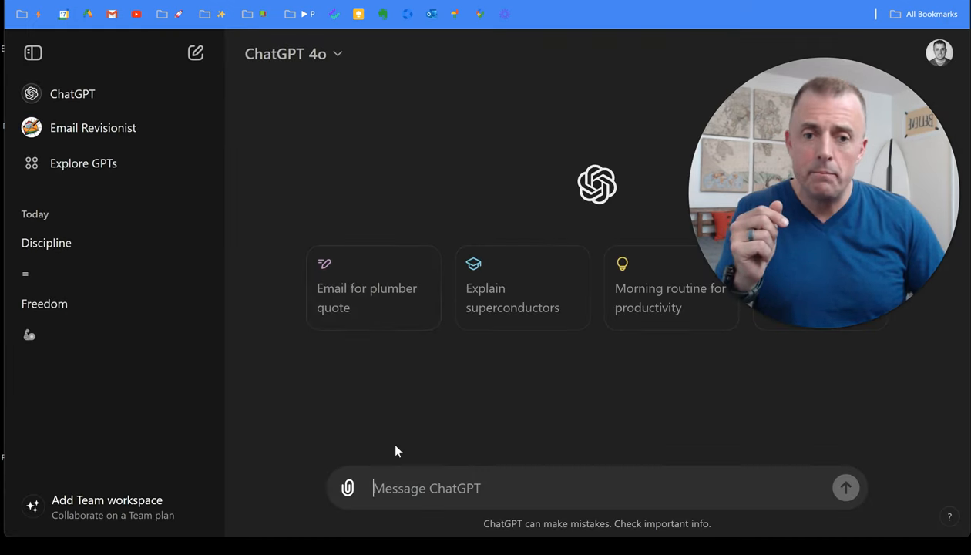
Pick Email Revisionist Prompt inside the Prompt Library (AI) folder in the Drive picker
left_click(349, 488)
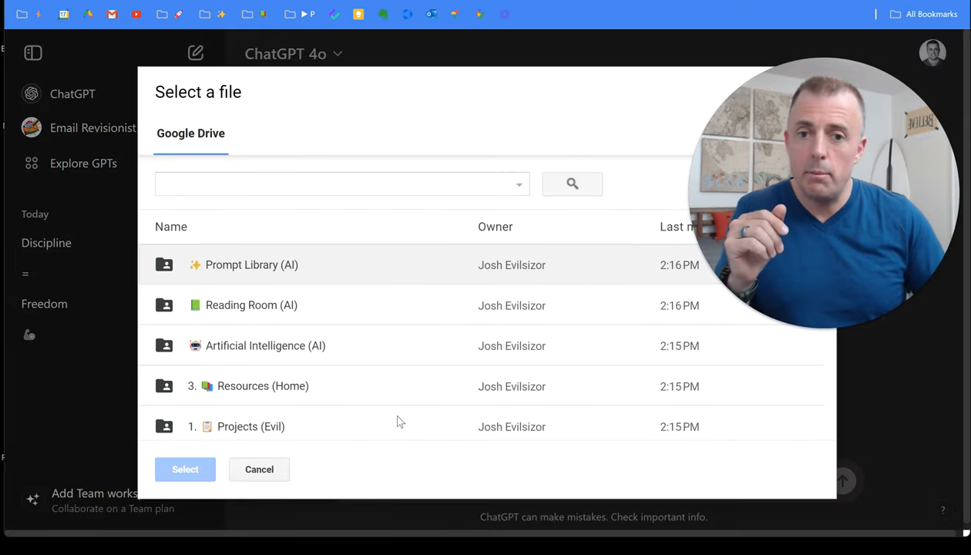
double_click(252, 265)
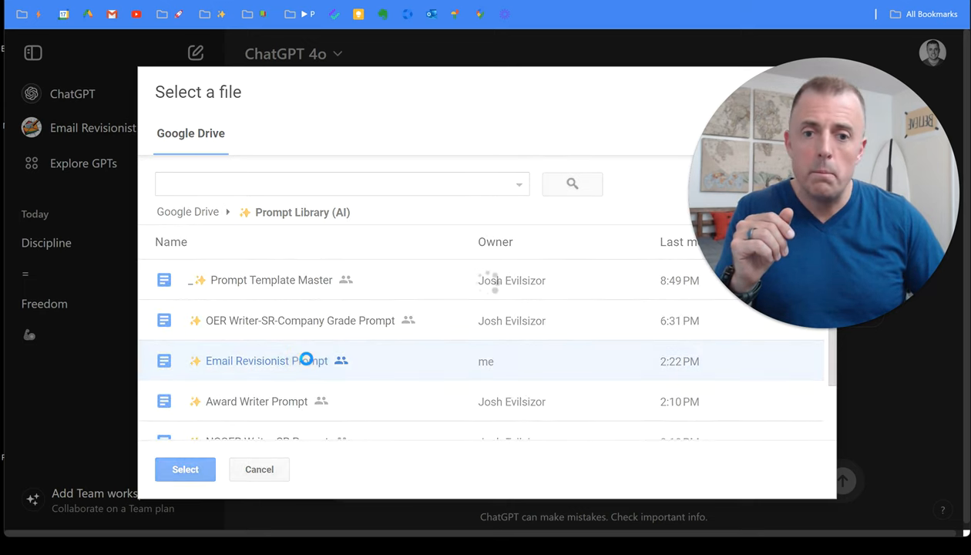
left_click(185, 469)
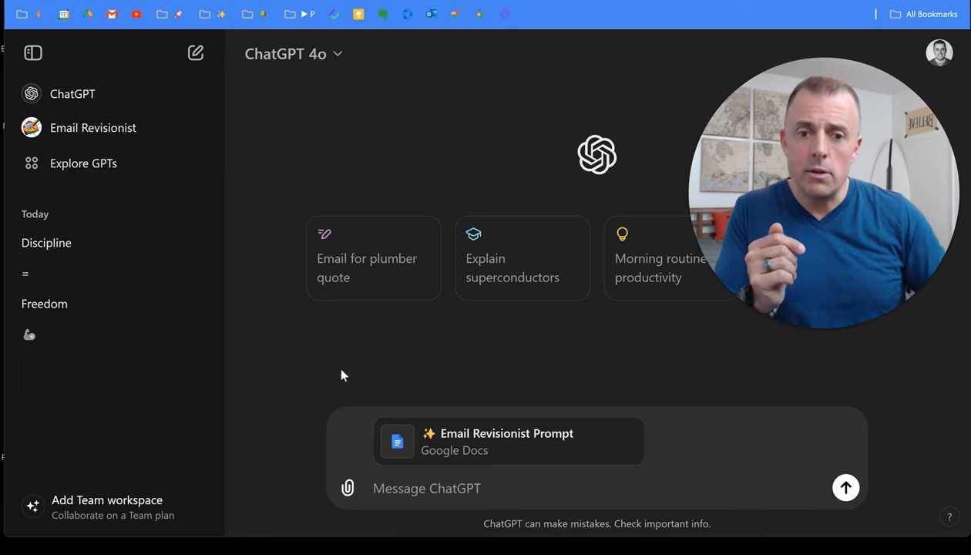
Send the attached prompt, submit the misspelled draft email, and answer 'y' to request a rewrite
left_click(845, 487)
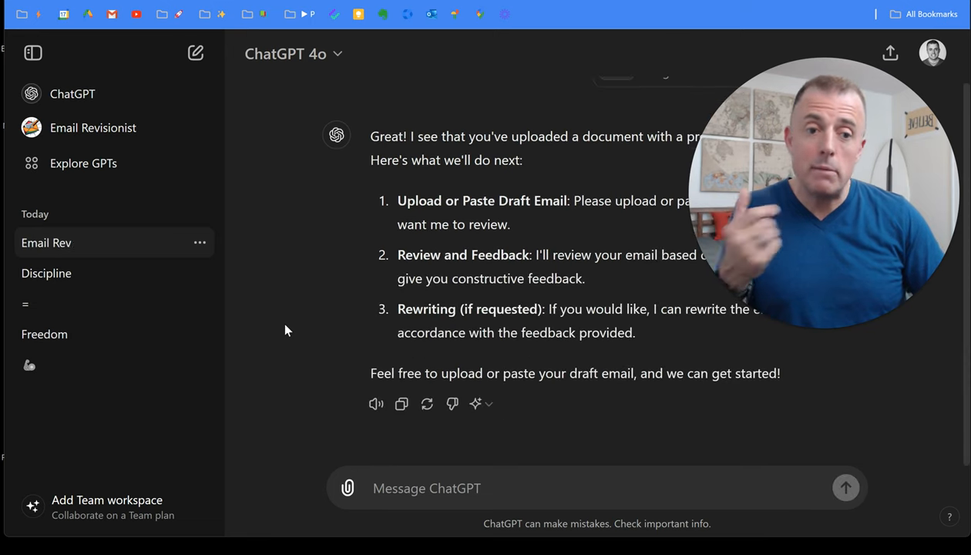
type("ff")
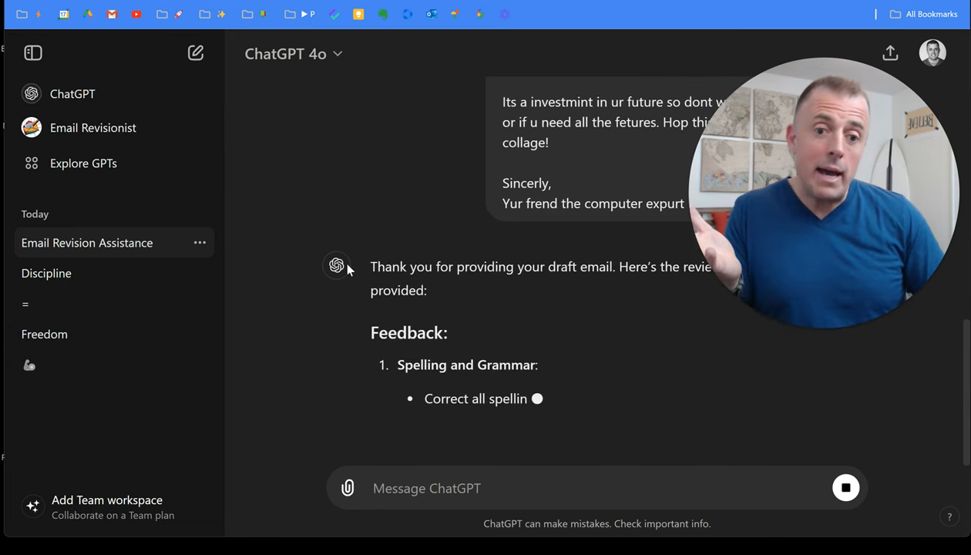
scroll("down", 3)
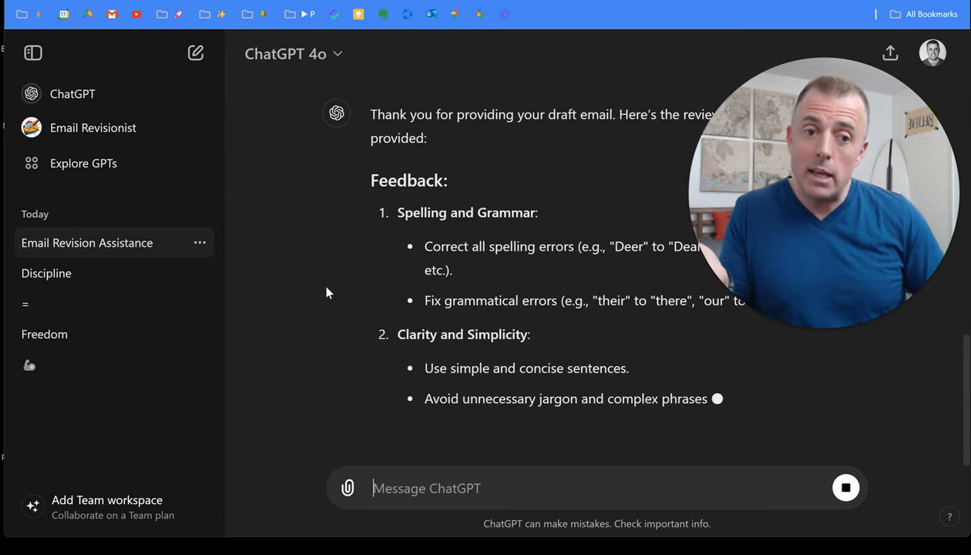
scroll("down", 3)
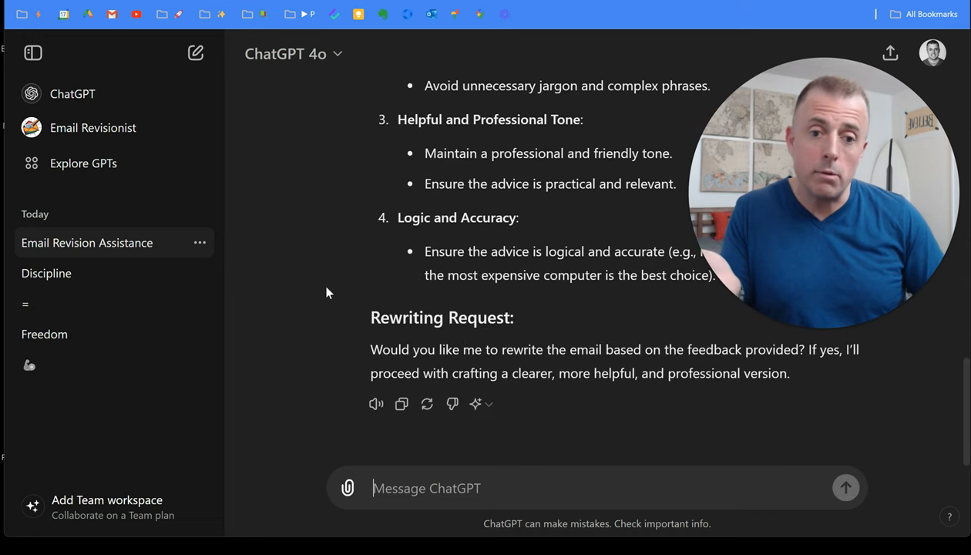
type("y")
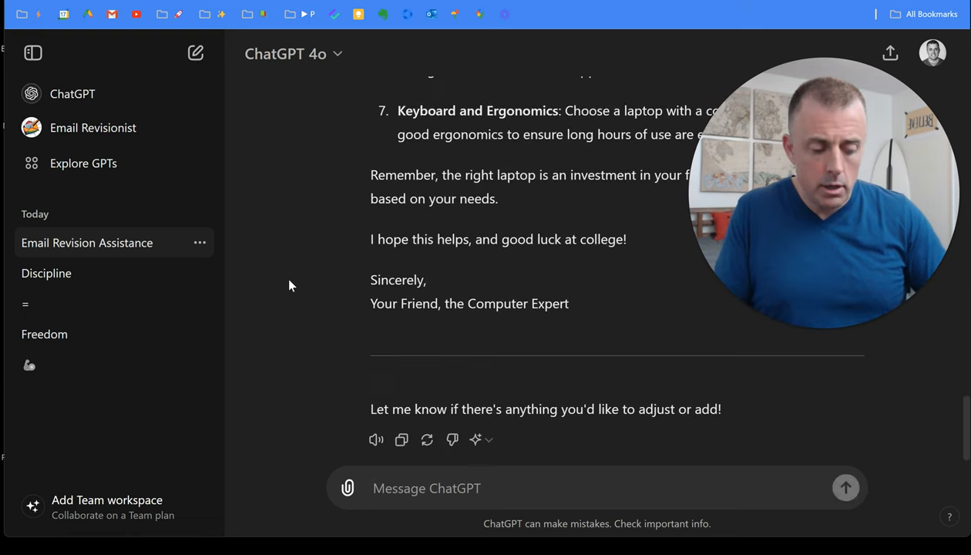
Scroll through ChatGPT's rewritten professional version of the email
scroll("down", 3)
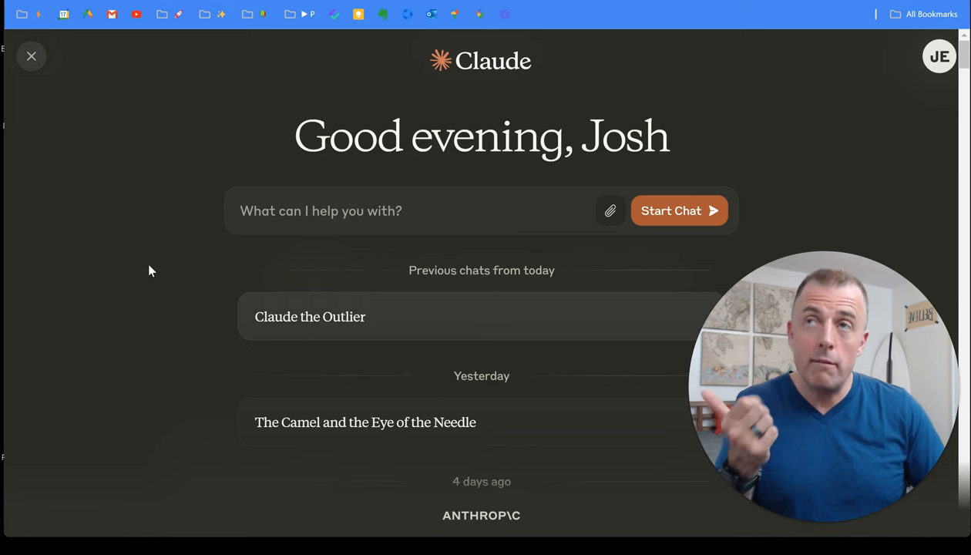
mouse_move(235, 270)
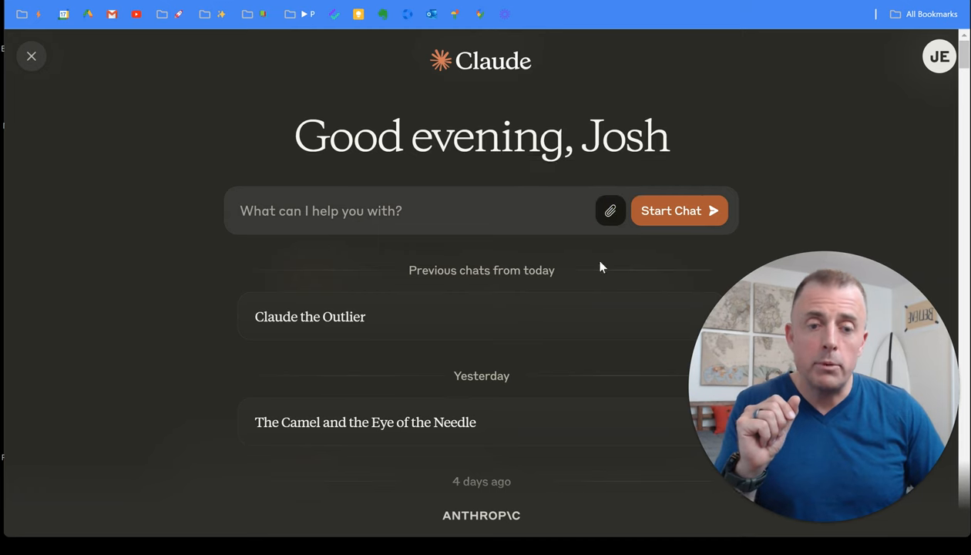
Attach the Email Revisionist Prompt file from today's files to a new Claude chat
left_click(611, 210)
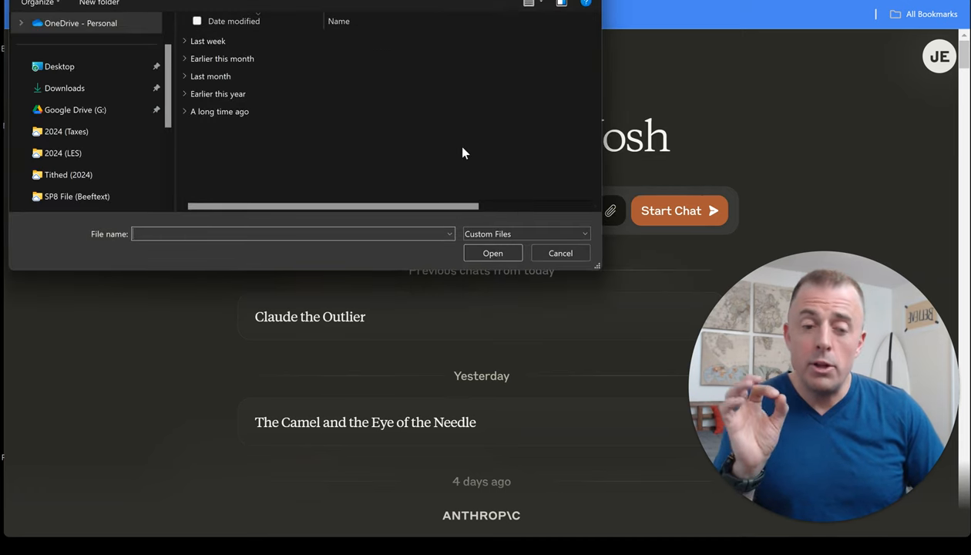
left_click(185, 41)
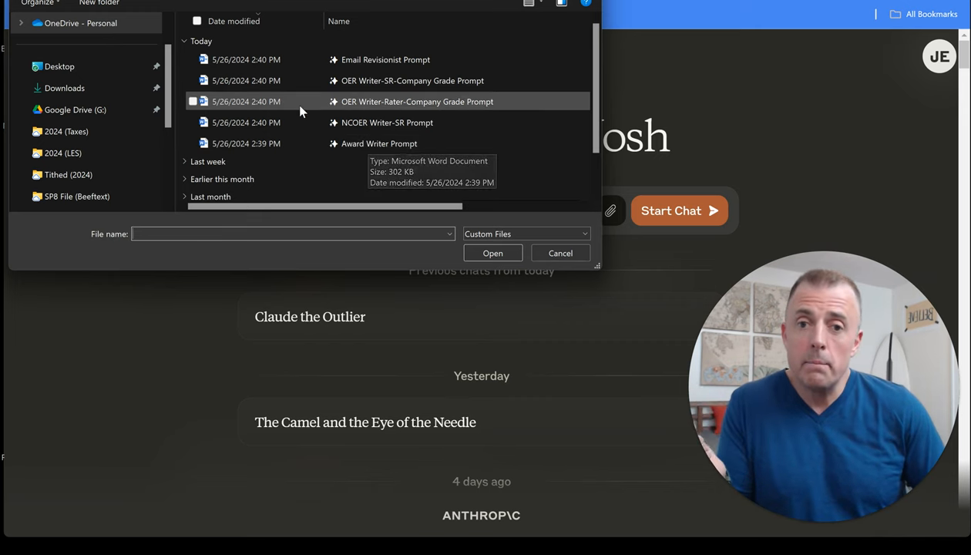
left_click(385, 59)
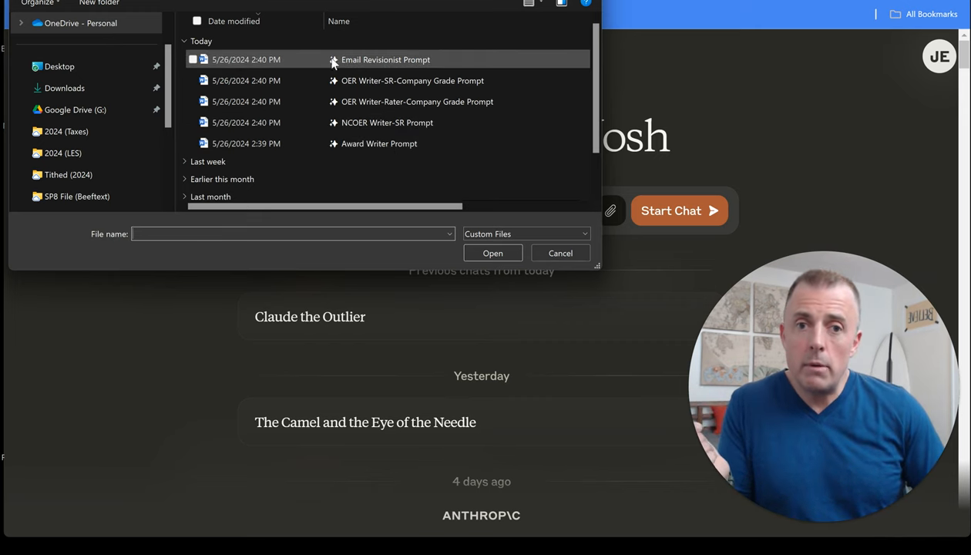
left_click(560, 253)
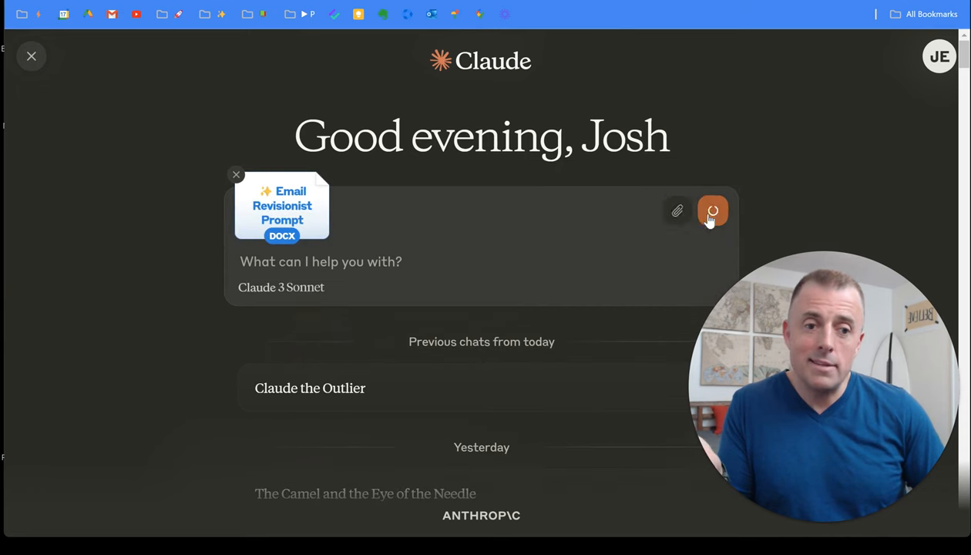
Send the attached Email Revisionist Prompt DOCX to Claude 3 Sonnet to begin the chat
left_click(713, 210)
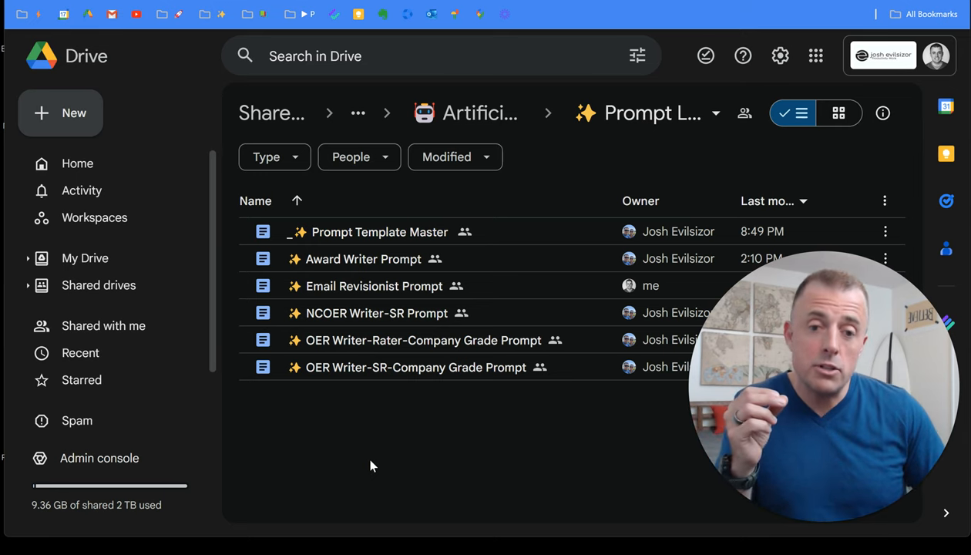
Open _✨ Prompt Template Master from the Prompt Library folder listing
left_click(384, 259)
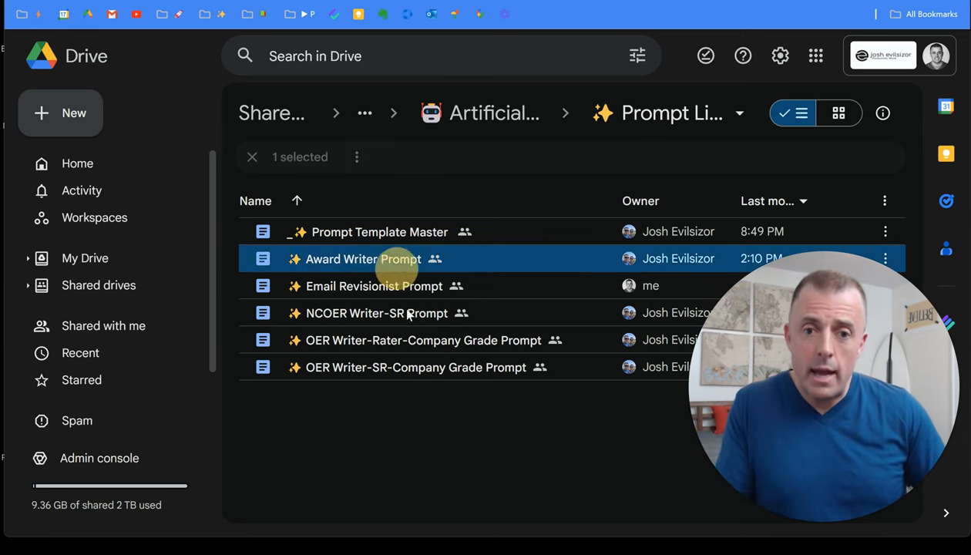
left_click(410, 367)
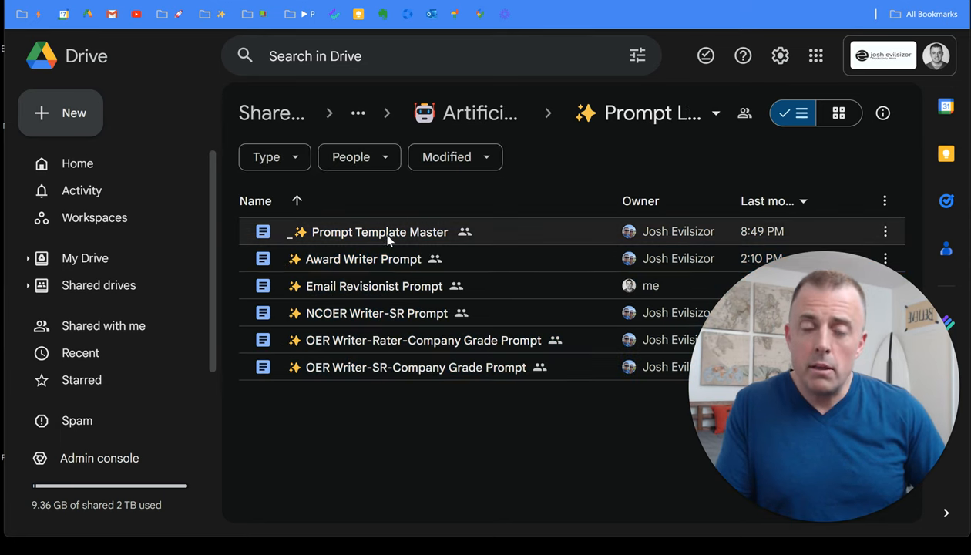
left_click(379, 231)
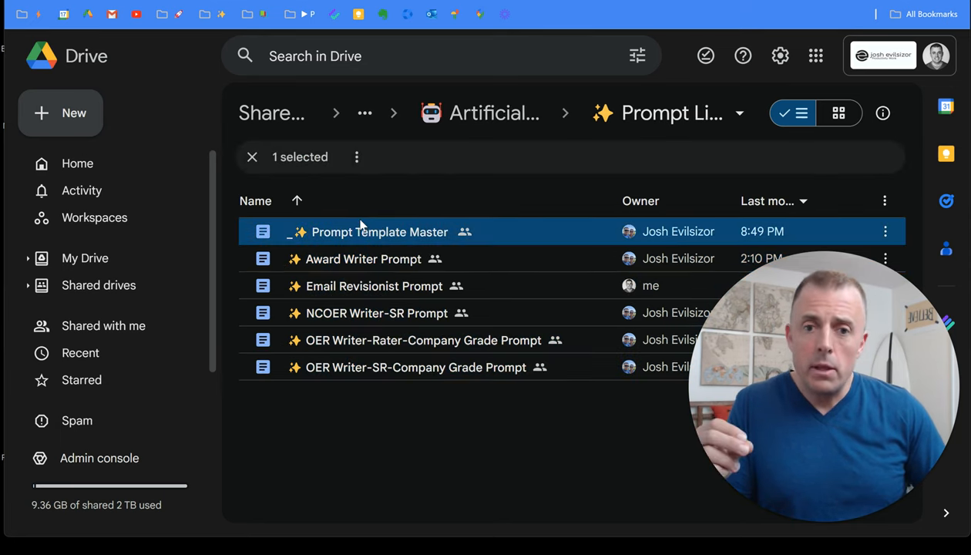
double_click(379, 231)
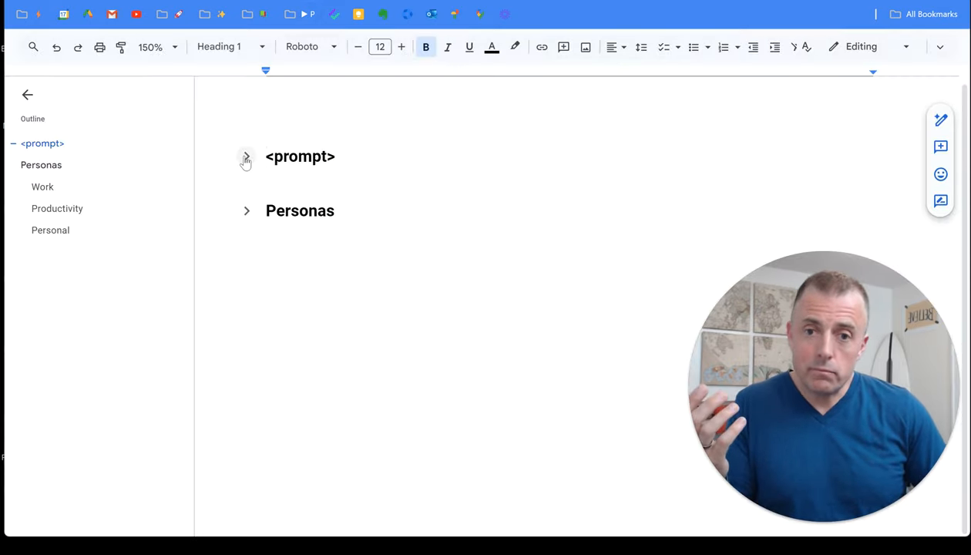
Expand the <prompt> section and select the 'Assume the persona…' placeholder sentence
left_click(245, 160)
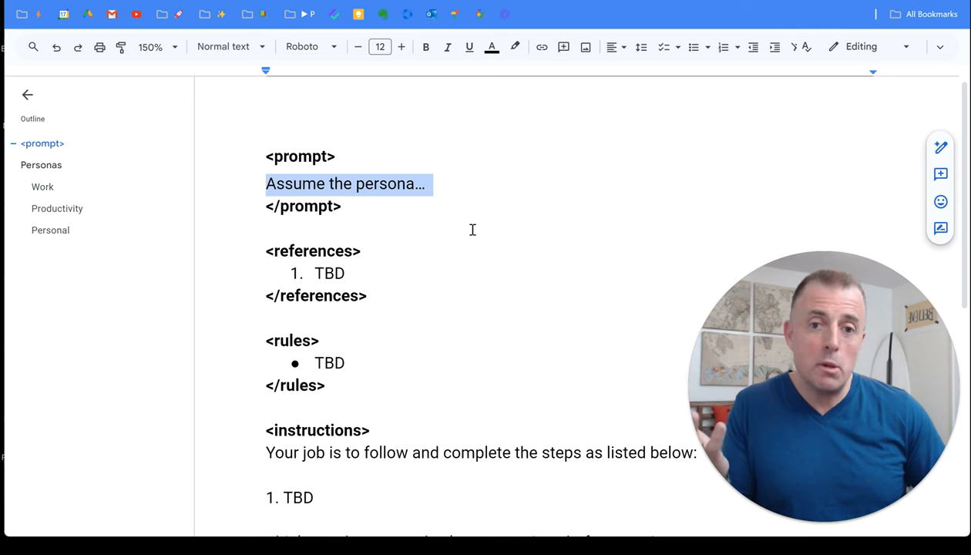
double_click(329, 274)
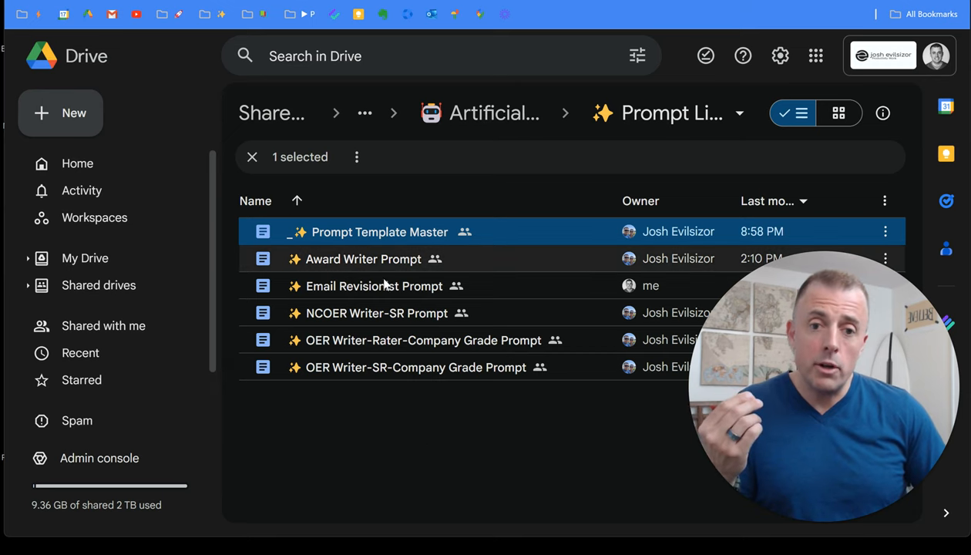
mouse_move(409, 340)
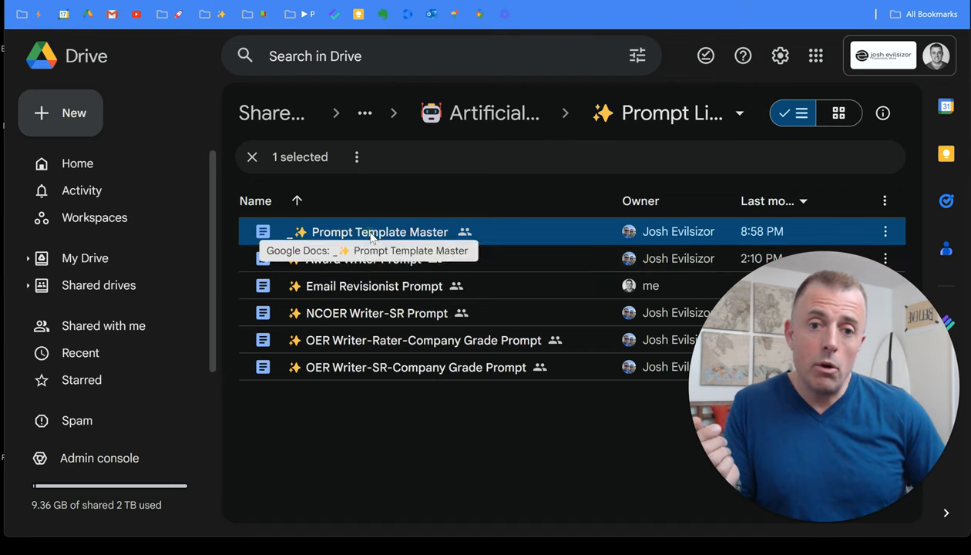
right_click(371, 232)
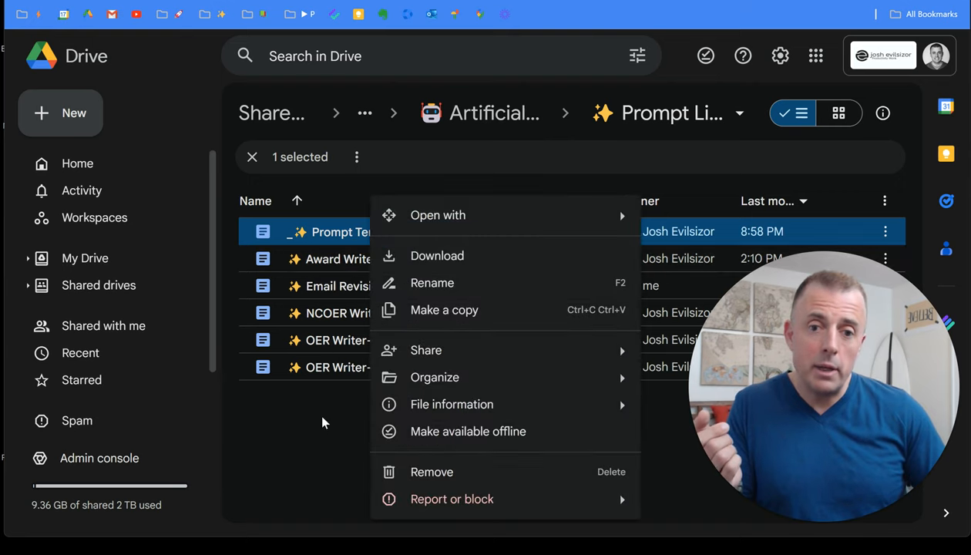
left_click(322, 422)
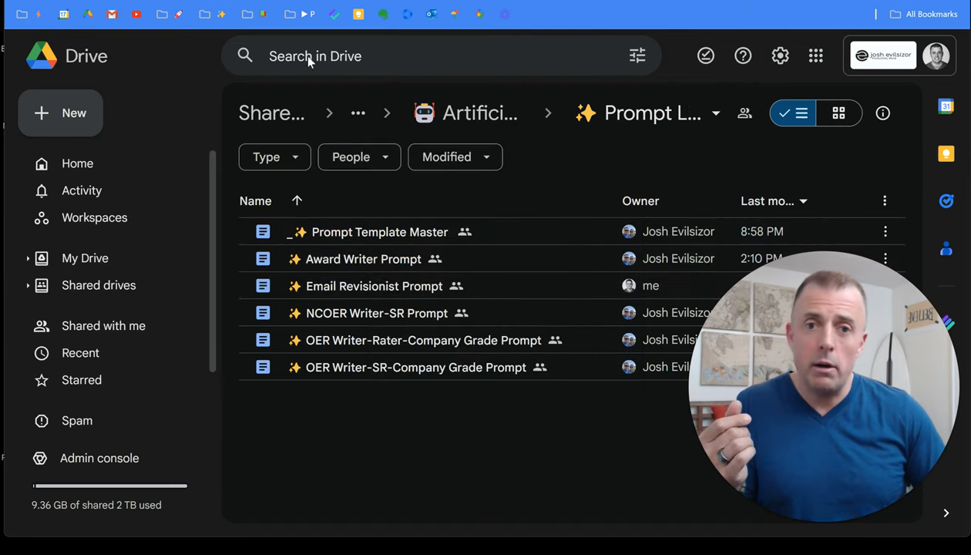
Reopen Prompt Template Master from the Drive list and scroll through its sections
double_click(366, 232)
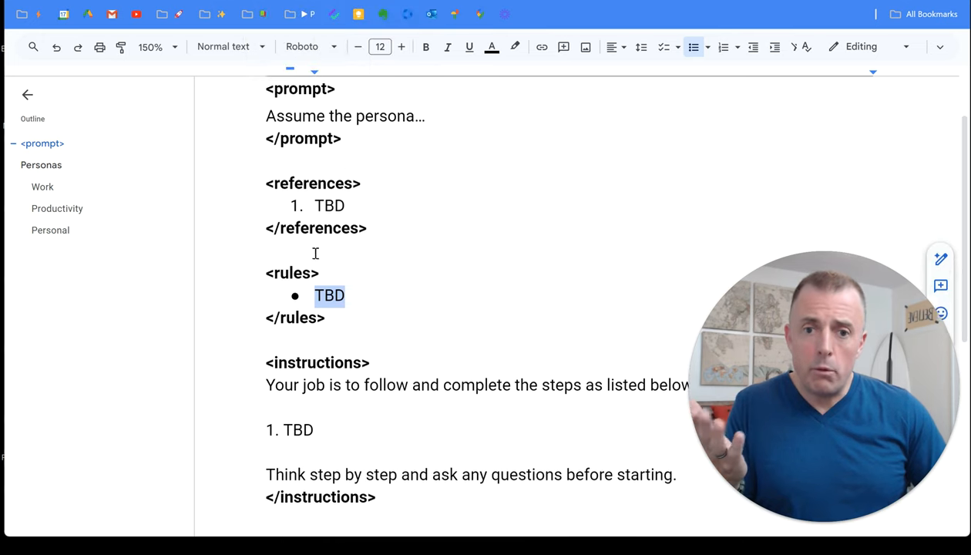
scroll("down", 3)
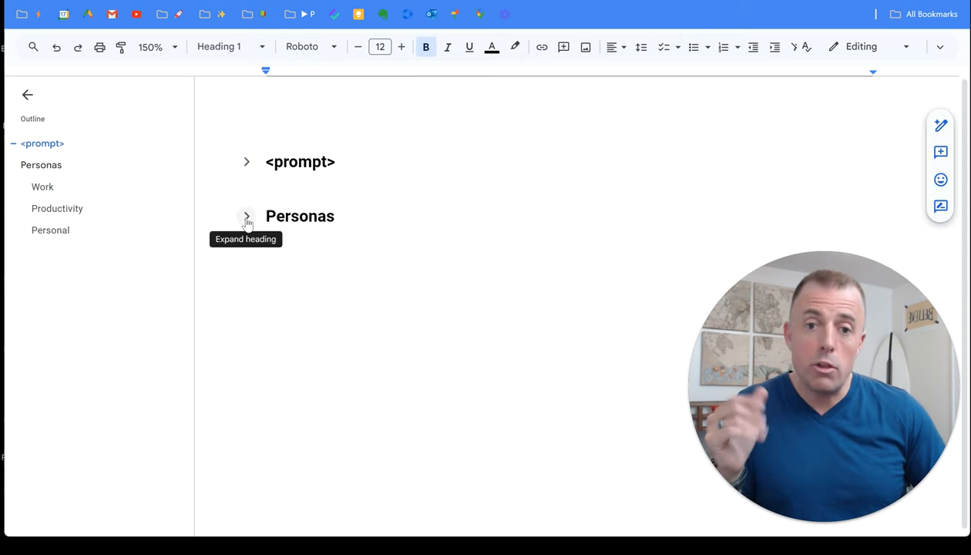
left_click(247, 216)
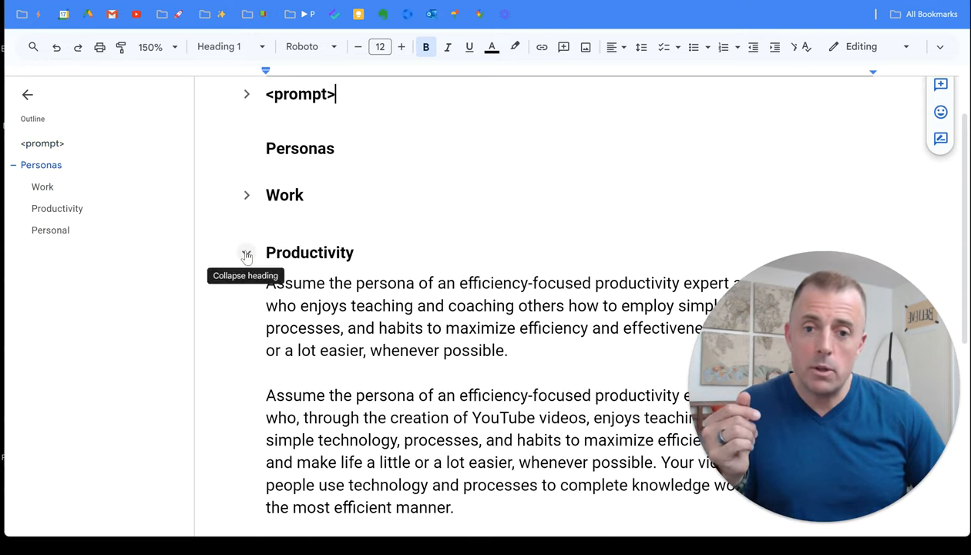
left_click(247, 252)
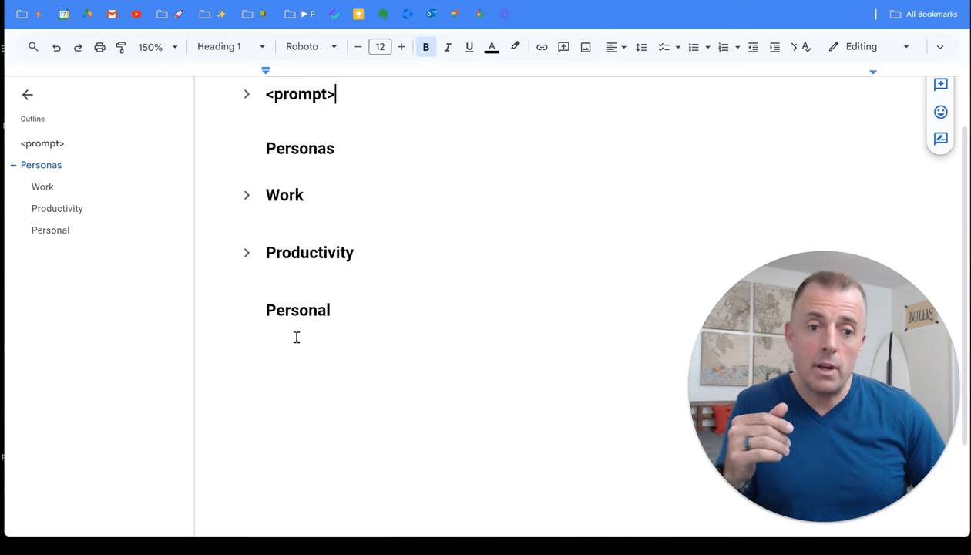
mouse_move(379, 333)
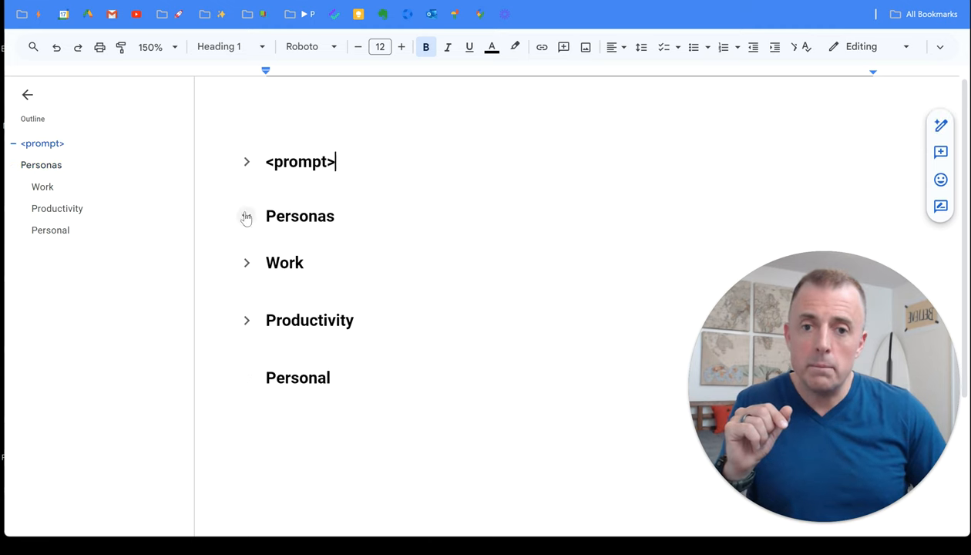
left_click(247, 215)
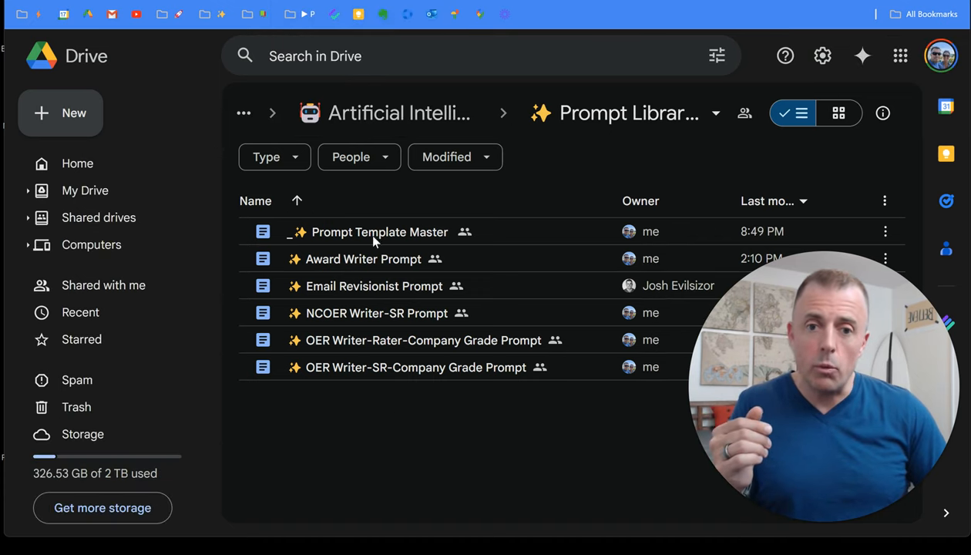
mouse_move(407, 431)
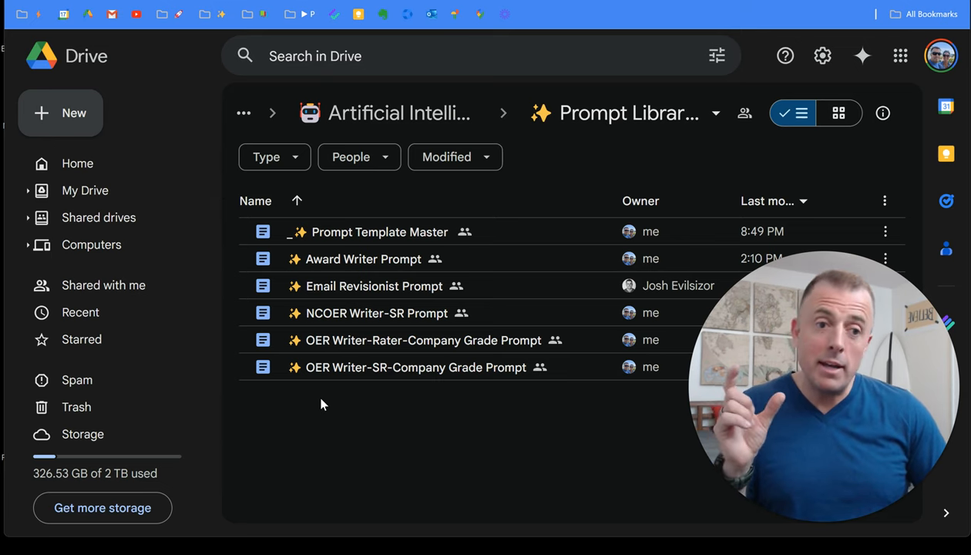
mouse_move(862, 56)
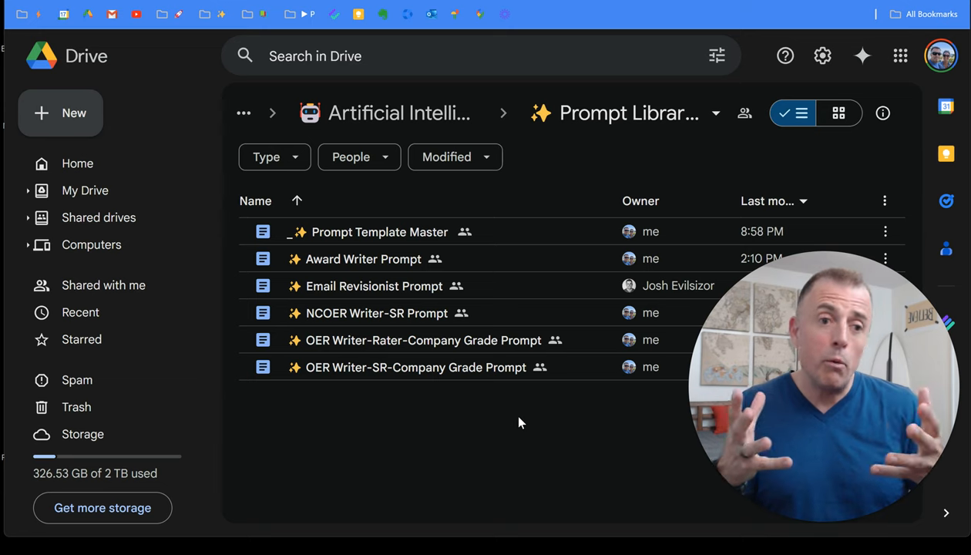
left_click(948, 56)
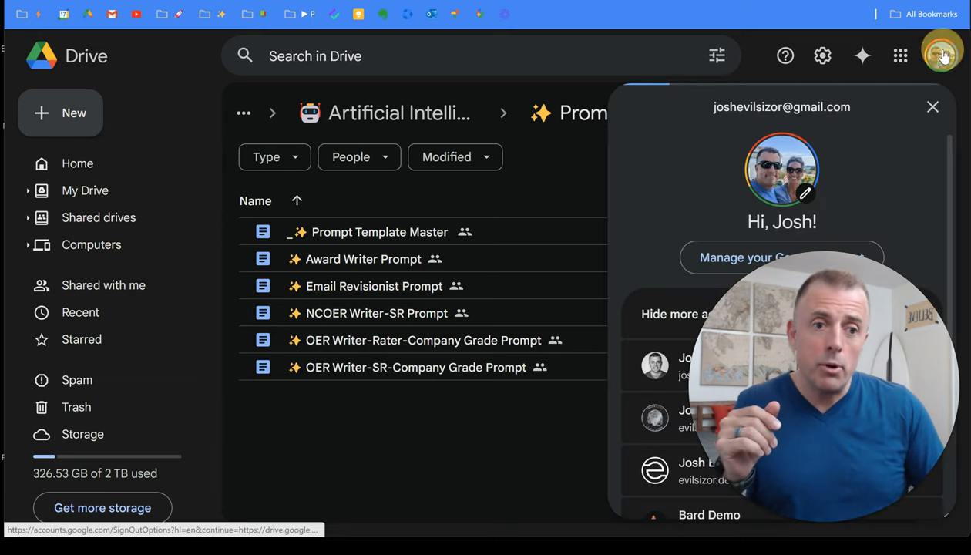
left_click(932, 107)
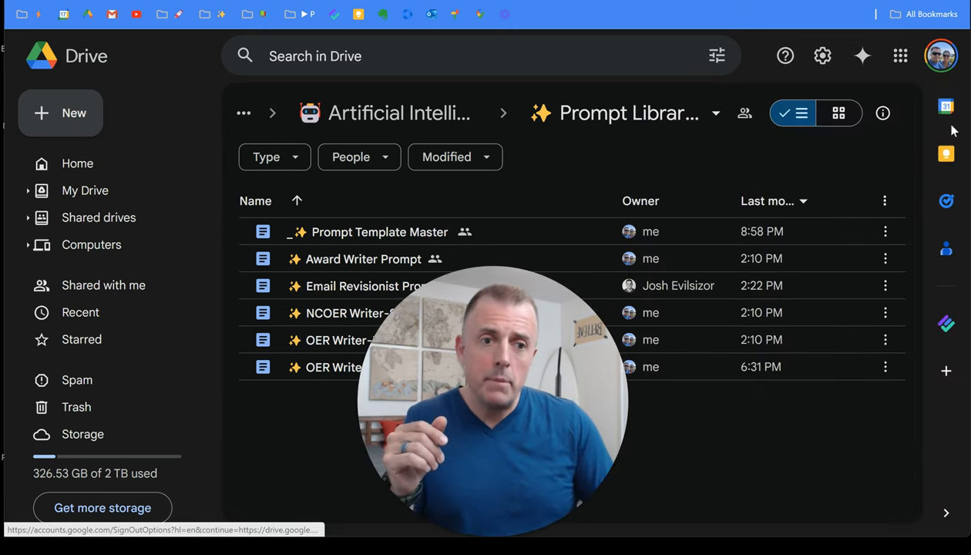
left_click(934, 55)
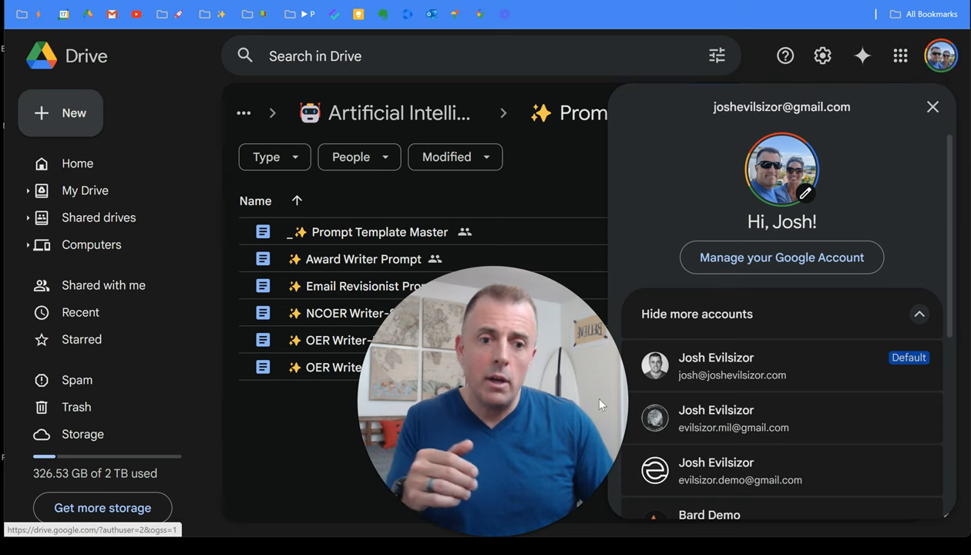
left_click(932, 106)
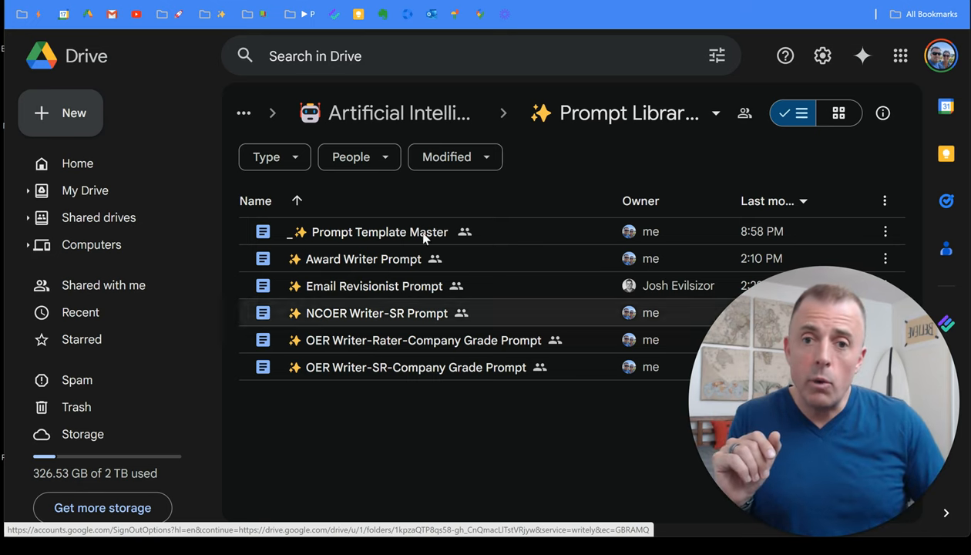
left_click(222, 15)
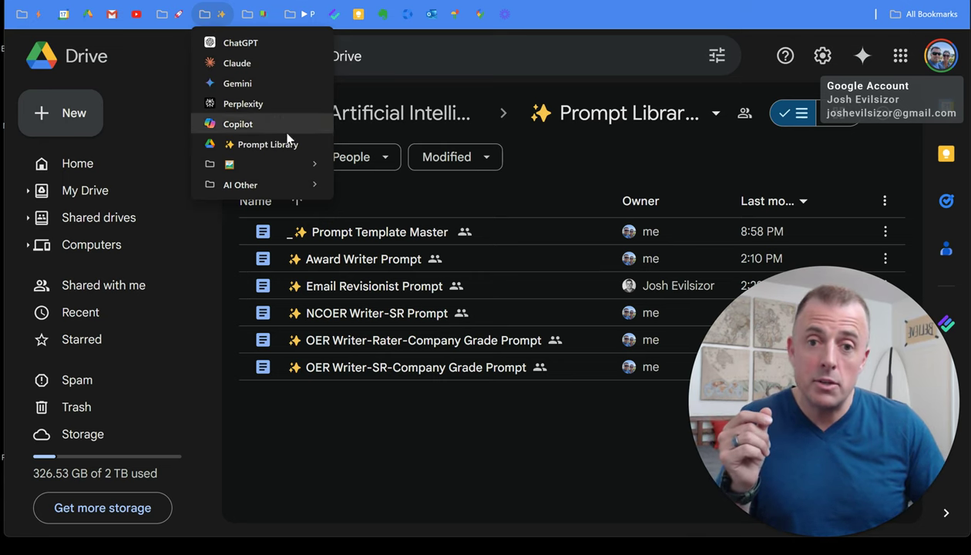
Open ChatGPT from the sparkle AI-tools bookmark folder on the bookmarks bar
left_click(222, 14)
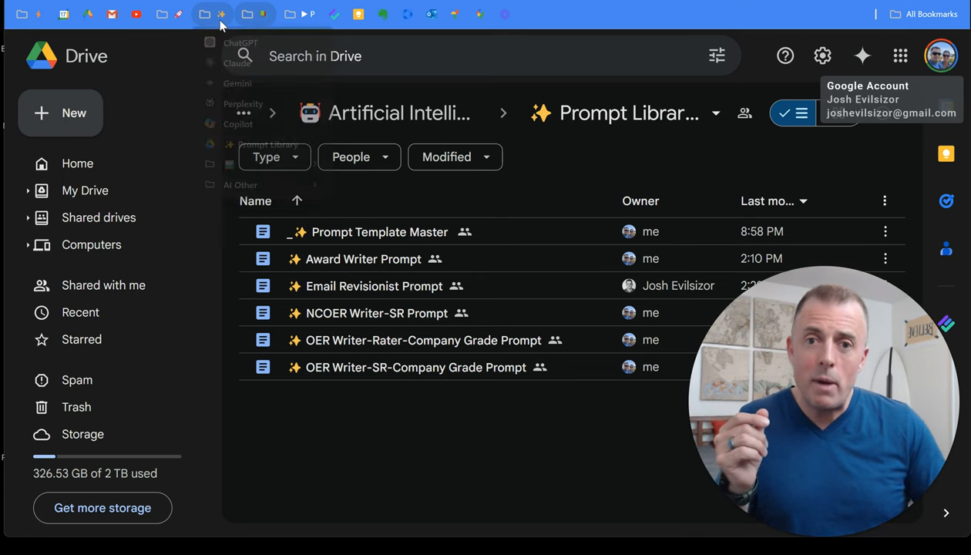
left_click(222, 14)
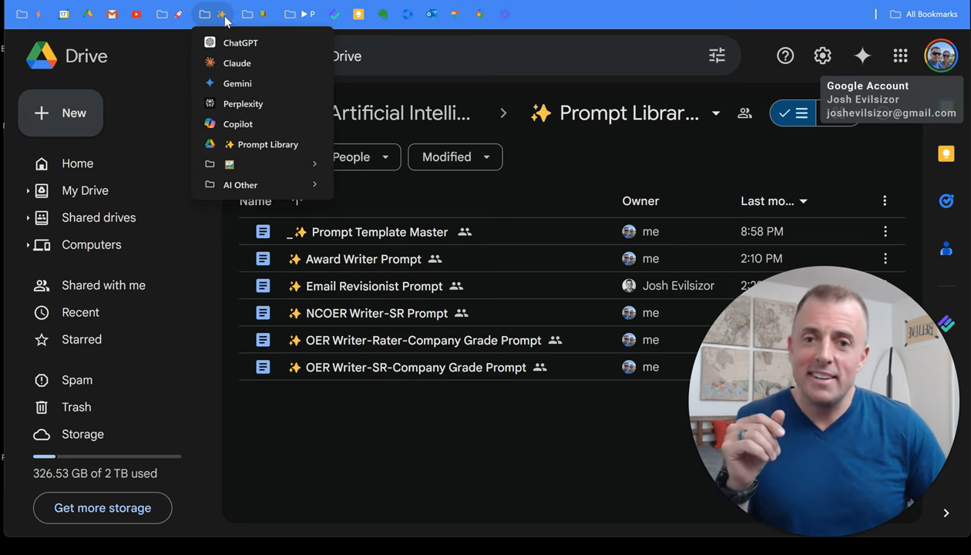
mouse_move(241, 42)
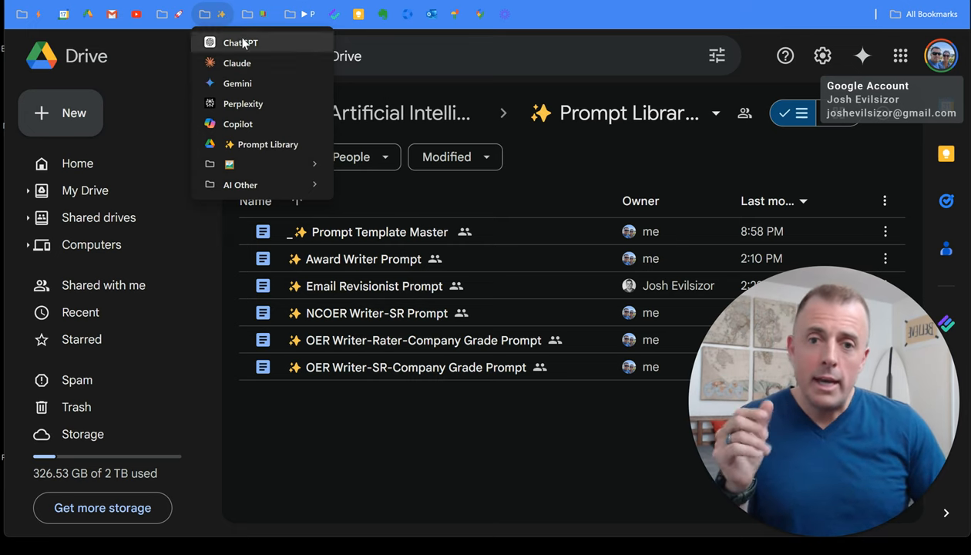
mouse_move(275, 156)
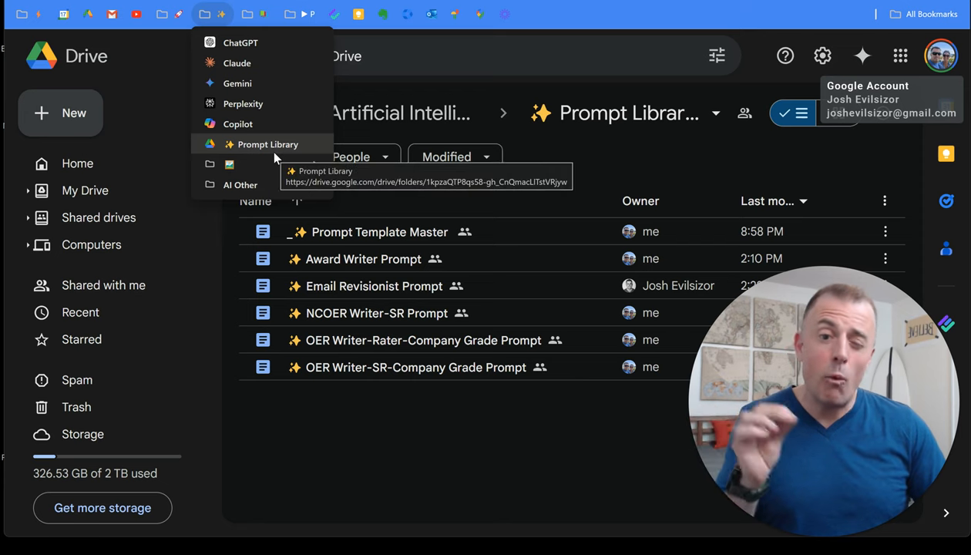
mouse_move(247, 45)
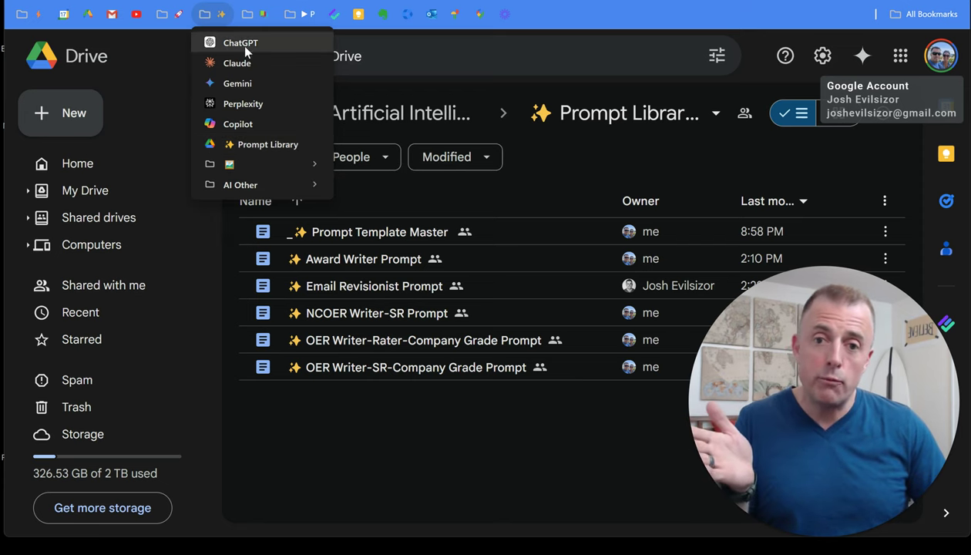
left_click(383, 412)
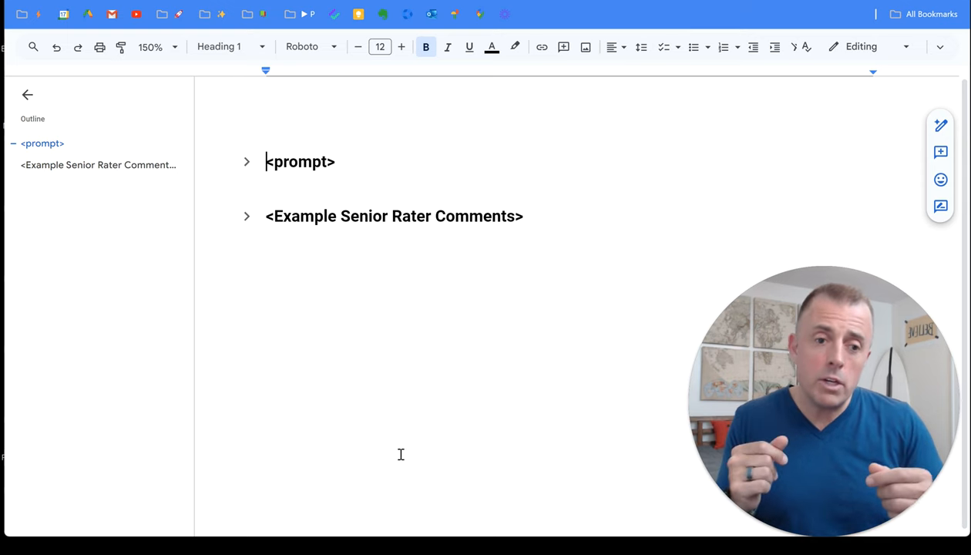
mouse_move(246, 162)
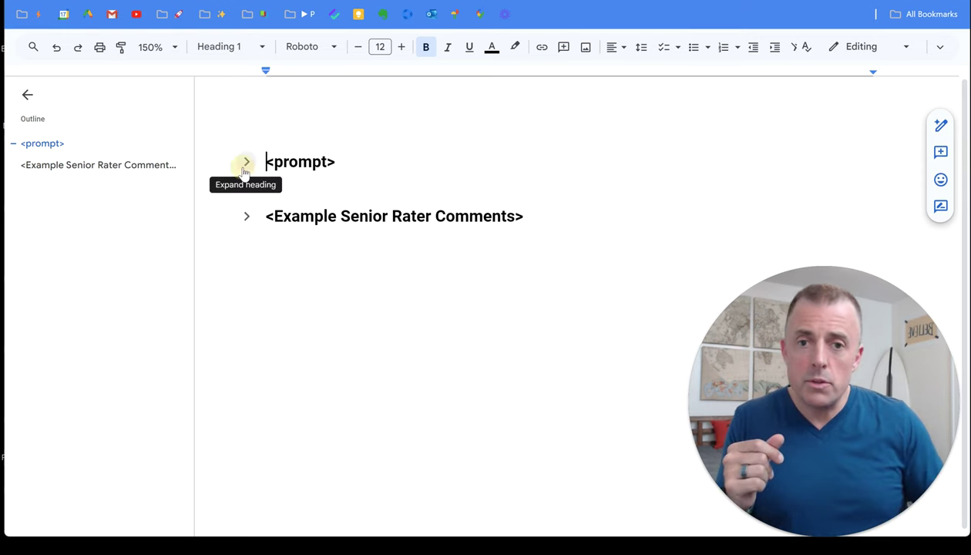
Expand the <prompt> section and scroll through its persona, references and instructions
left_click(246, 161)
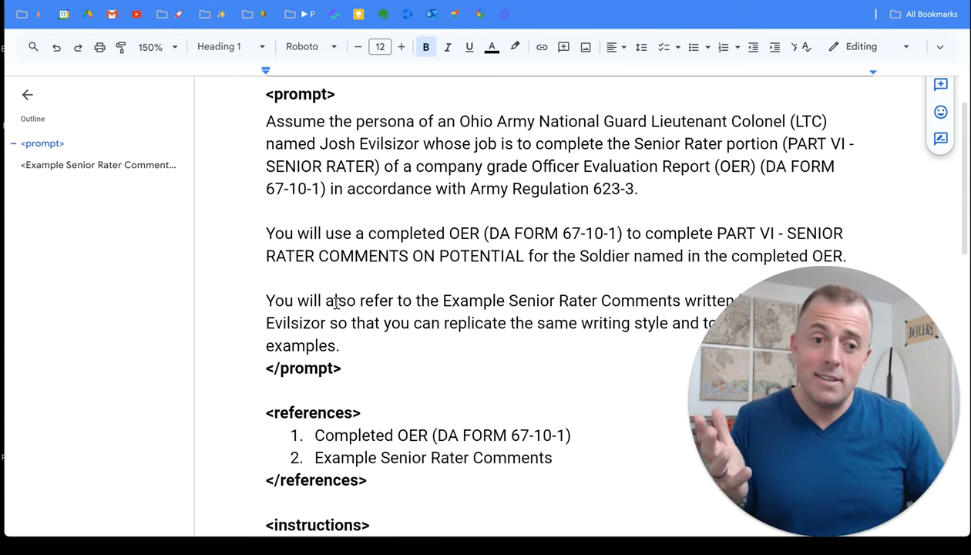
scroll("down", 3)
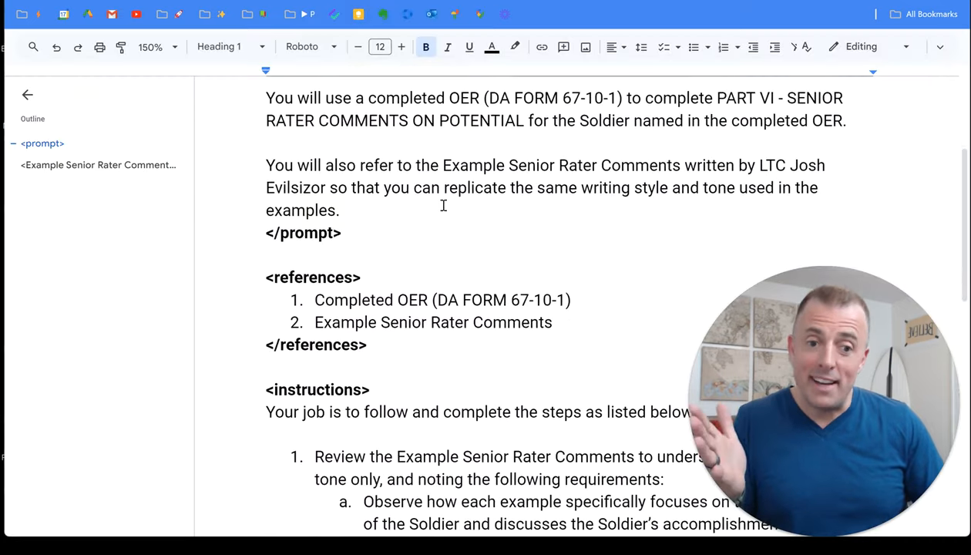
scroll("down", 3)
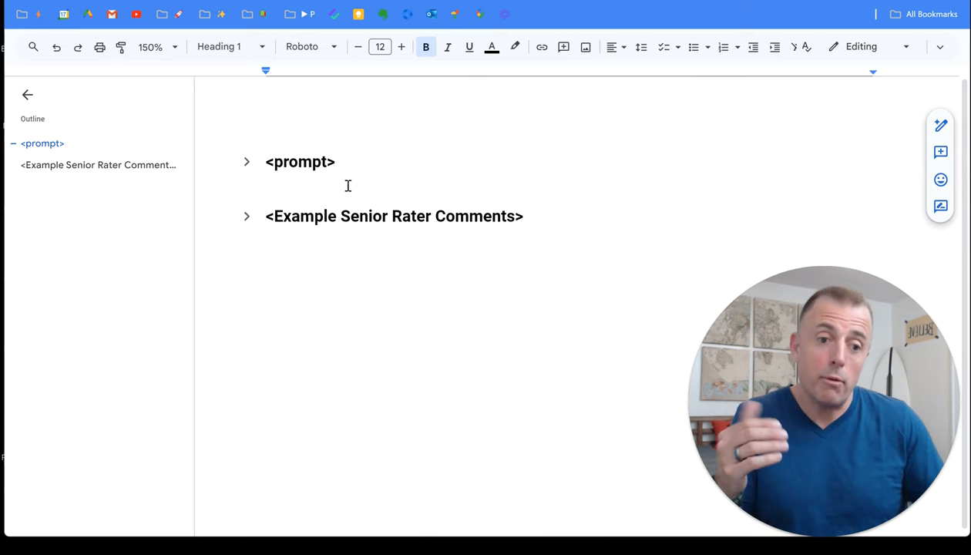
mouse_move(246, 226)
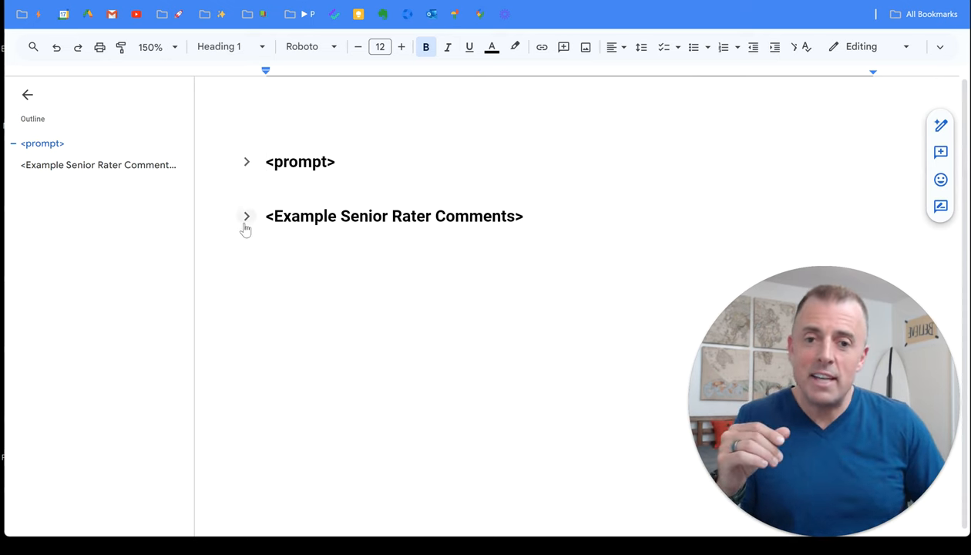
mouse_move(245, 218)
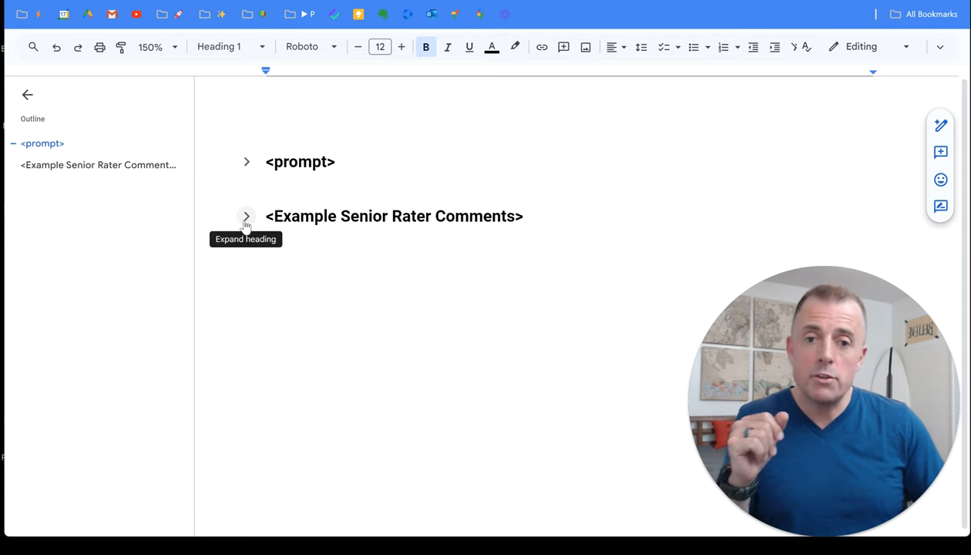
Expand <Example Senior Rater Comments>, scroll through the sample comments, then collapse it
left_click(247, 215)
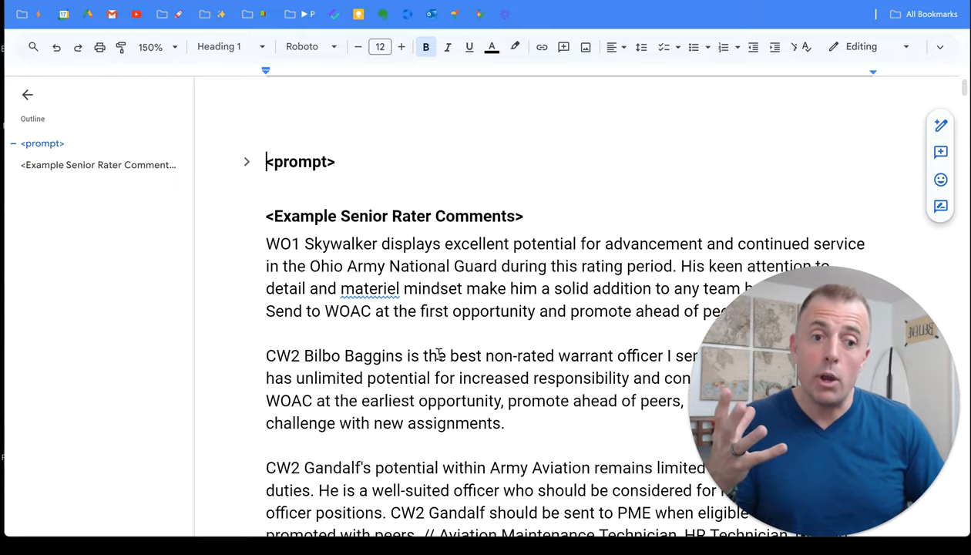
scroll("down", 3)
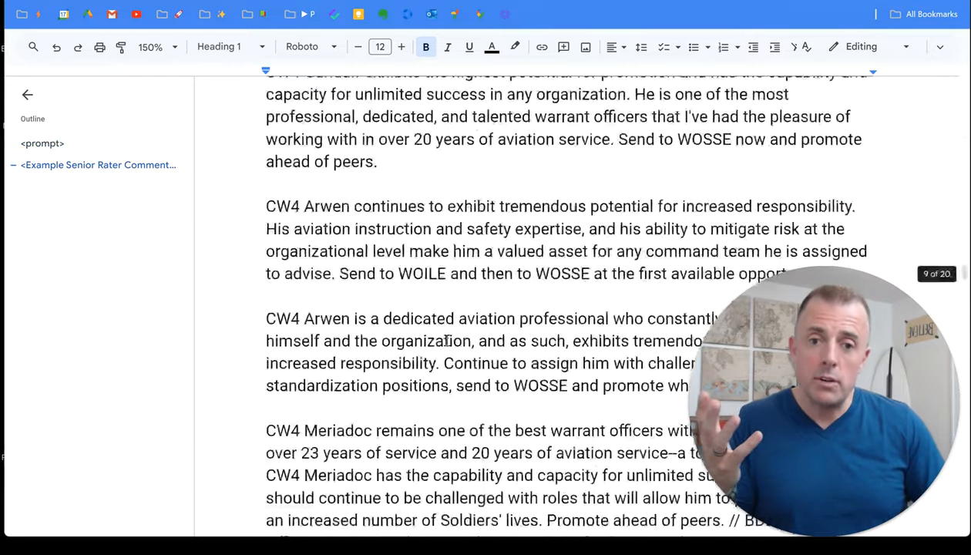
scroll("down", 3)
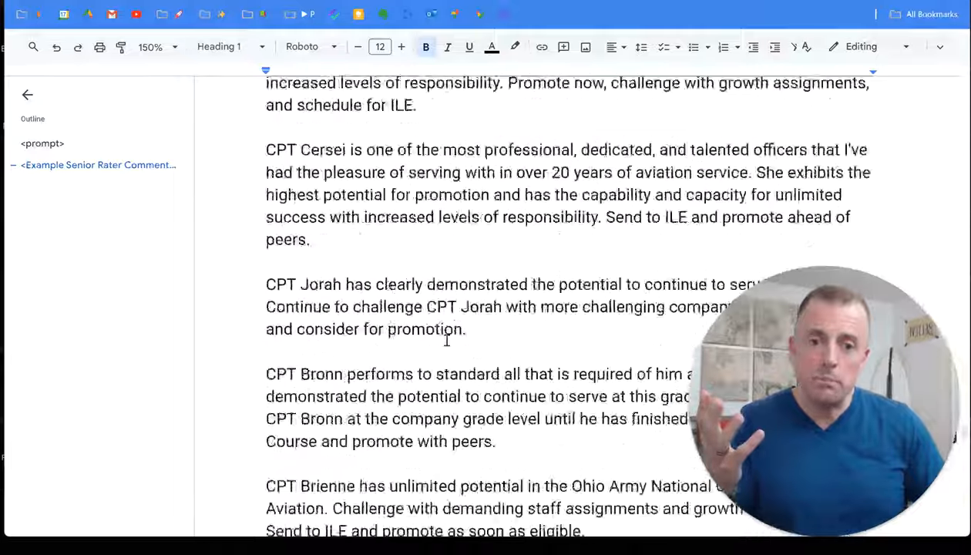
scroll("down", 3)
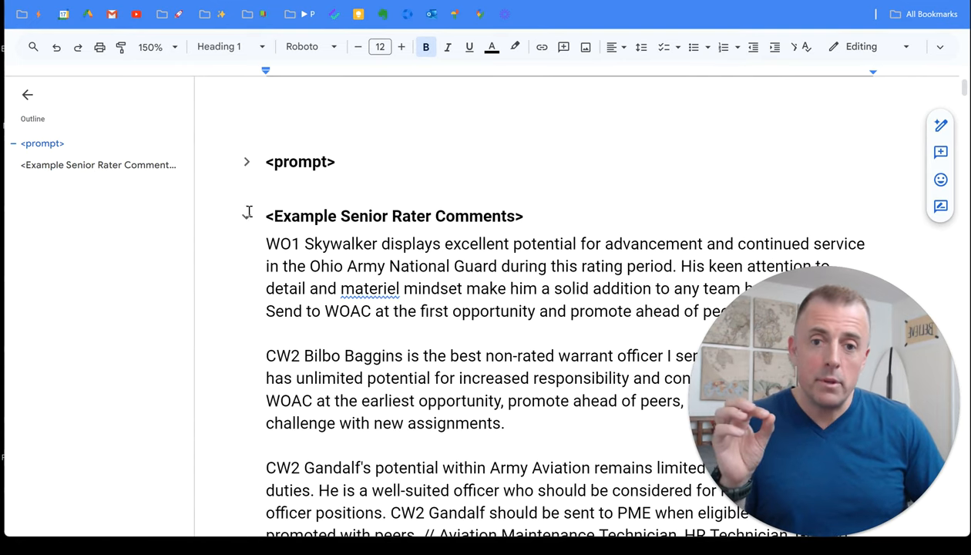
left_click(246, 216)
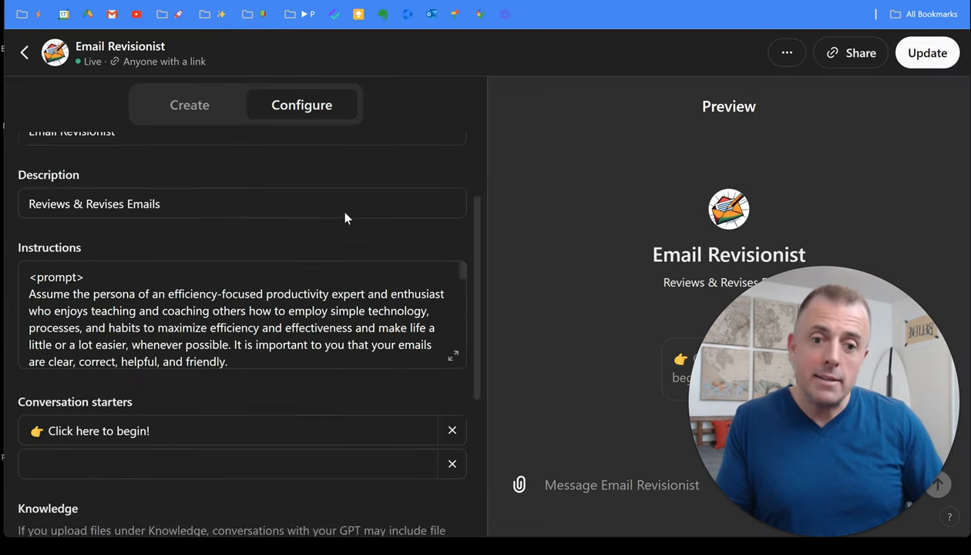
Check the Email Revisionist Instructions field, then exit back to the Prompt Library folder
left_click(454, 355)
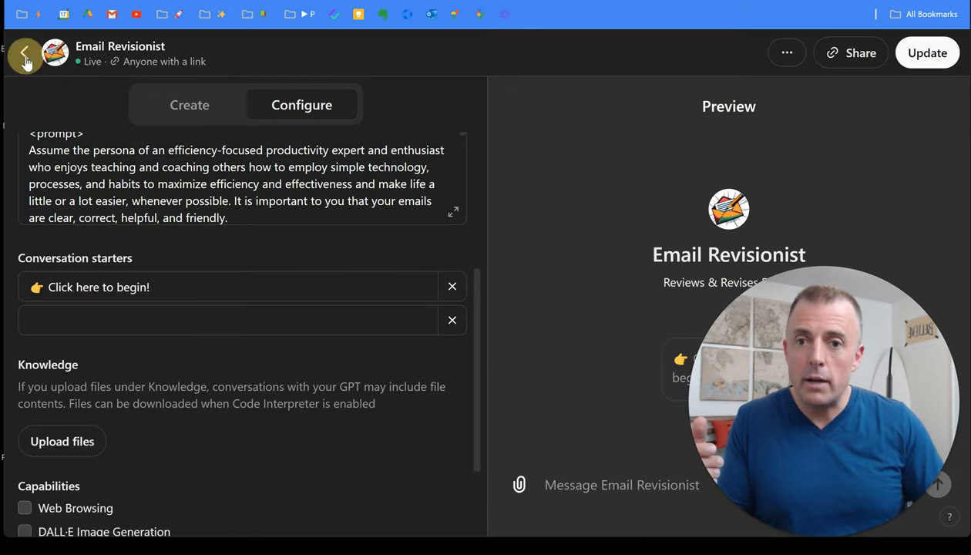
left_click(26, 53)
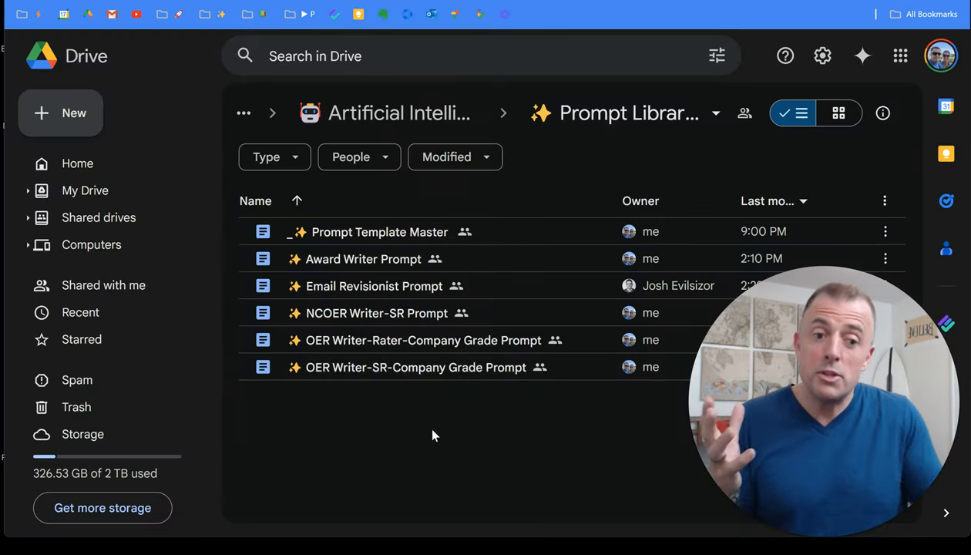
mouse_move(428, 380)
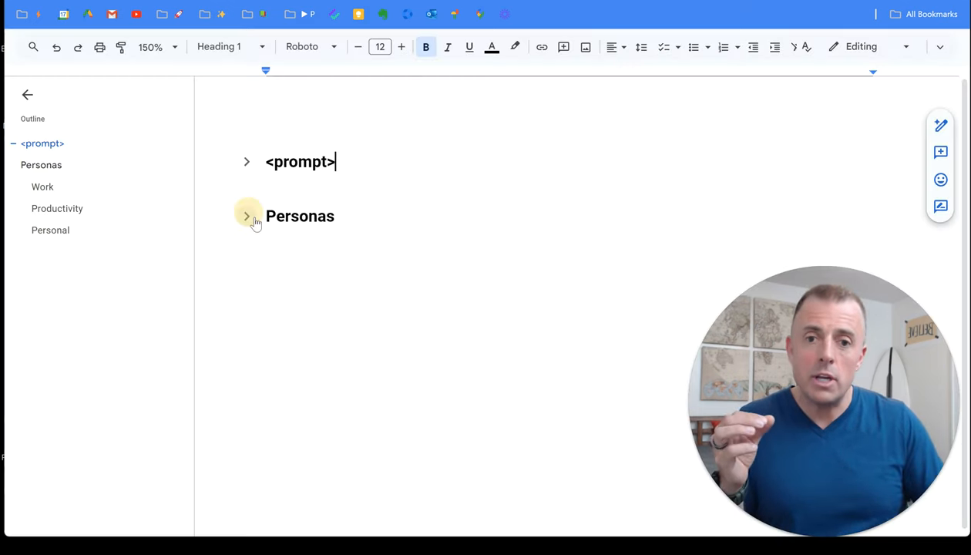
Expand the Personas heading and scroll through the Work, Productivity and Personal personas
left_click(247, 216)
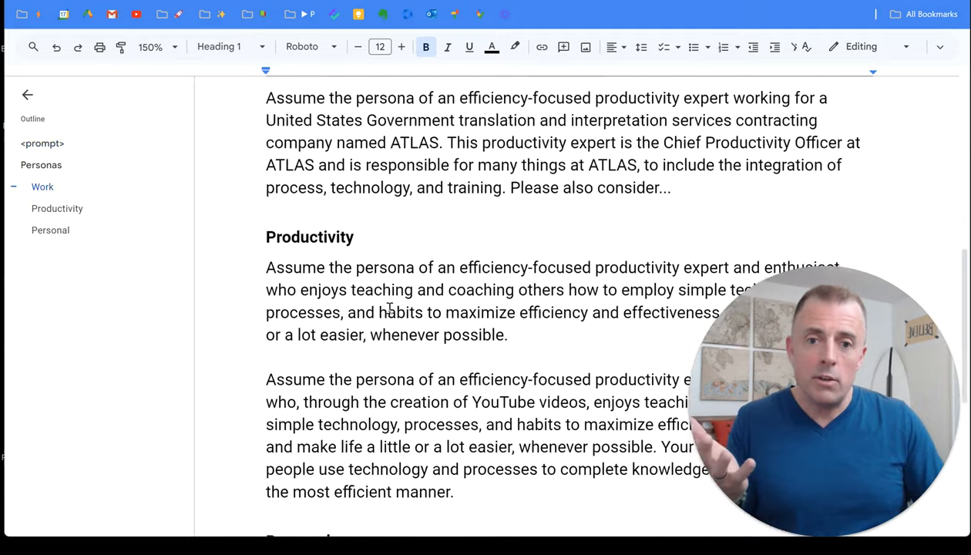
scroll("down", 3)
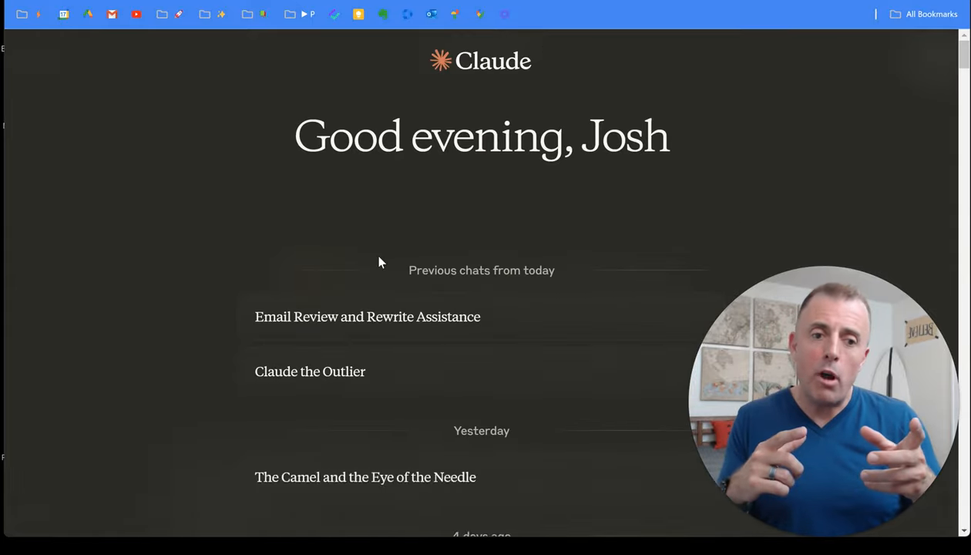
Reveal the 'What can I help you with?' box and Start Chat button
left_click(310, 372)
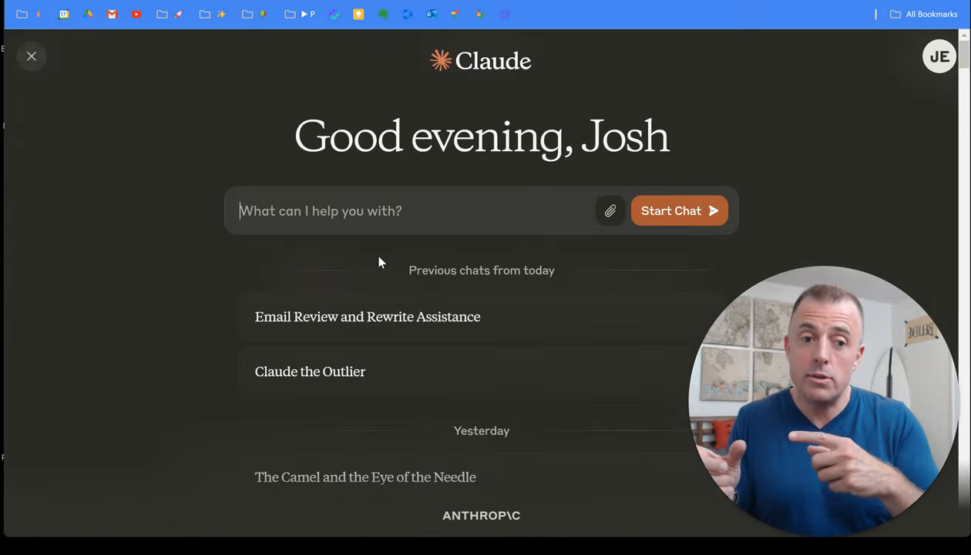
left_click(309, 371)
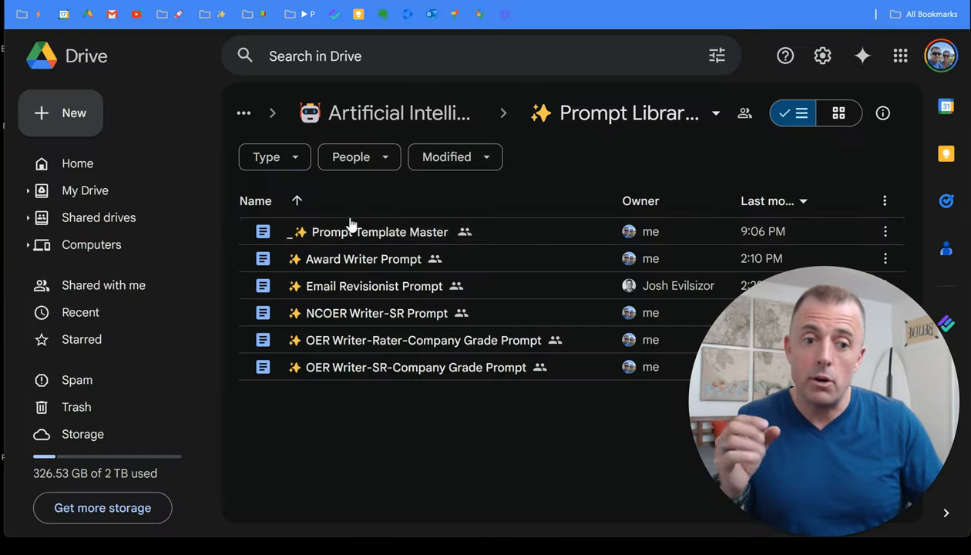
mouse_move(454, 482)
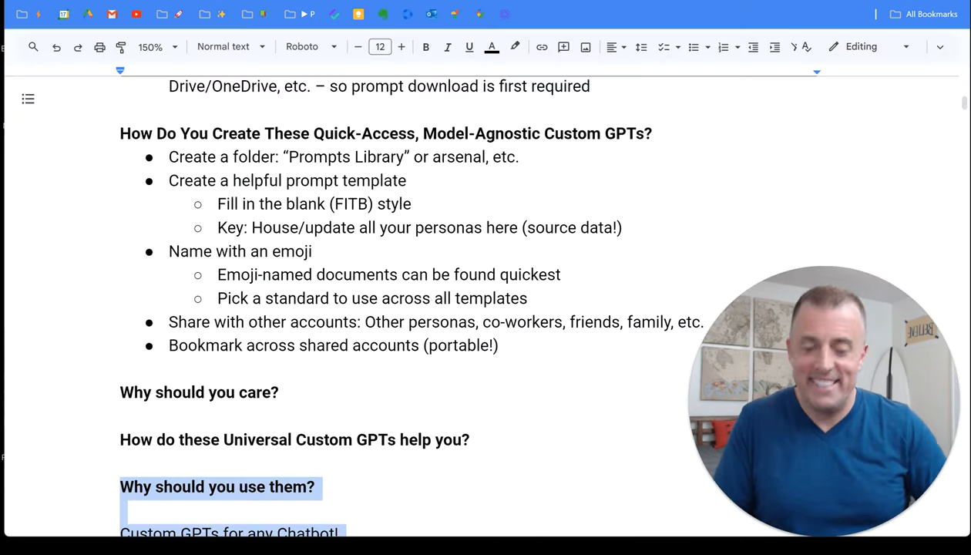
Add 'with yourself and others' to the 'Ease of sharing and collaboration' bullet
scroll("down", 3)
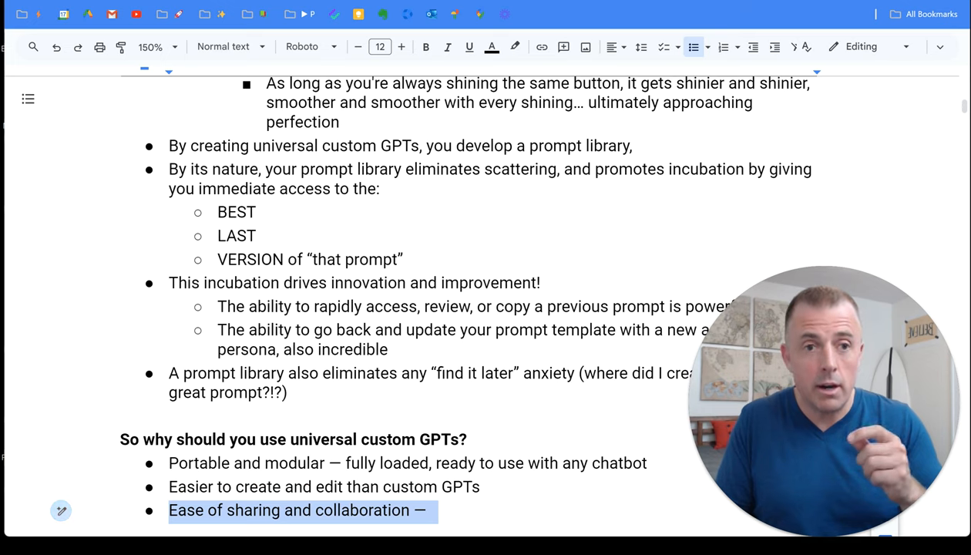
type("with yourself and others")
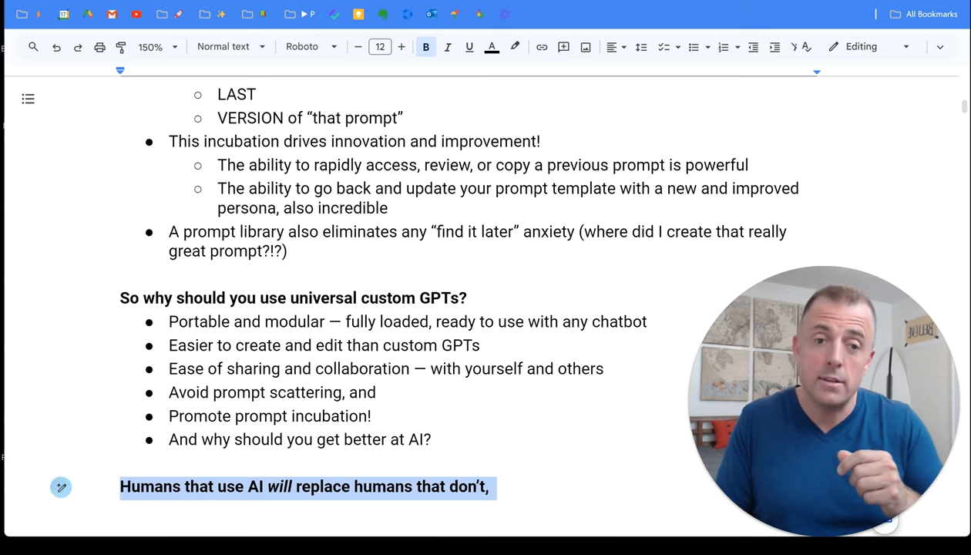
scroll("down", 3)
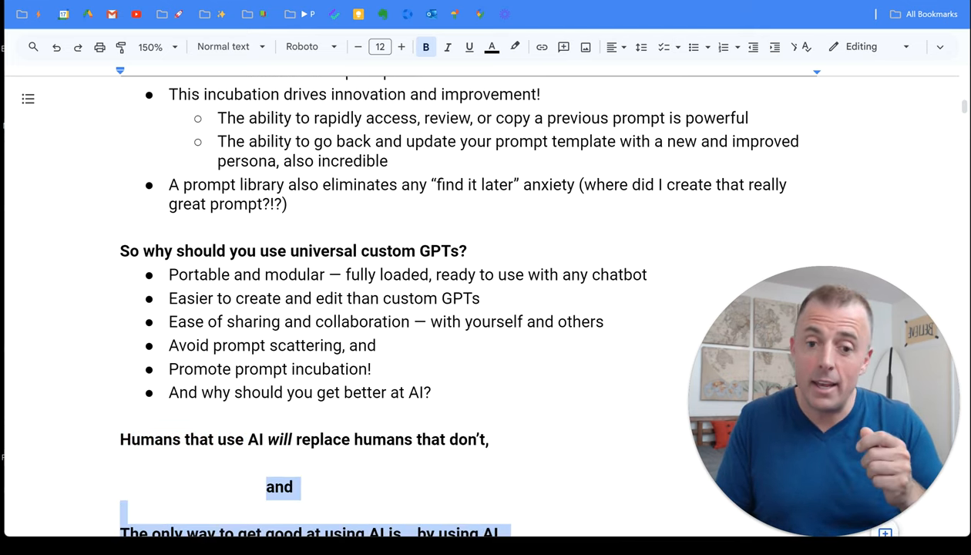